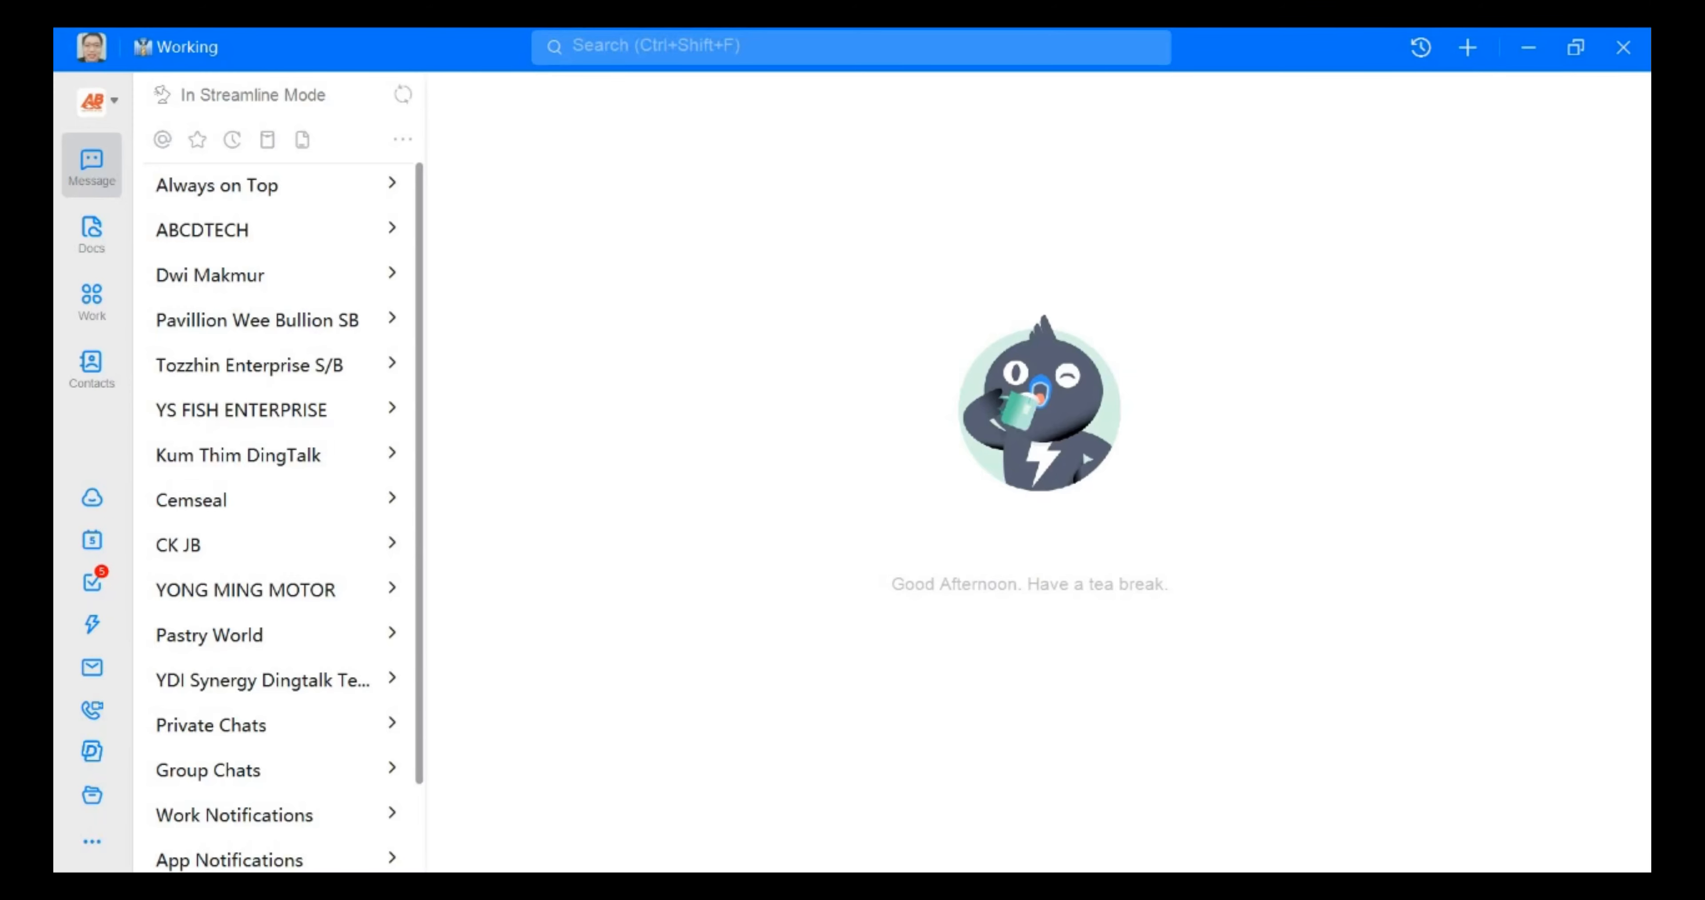
{"action": "mouse_move", "coordinate": [1648, 625]}
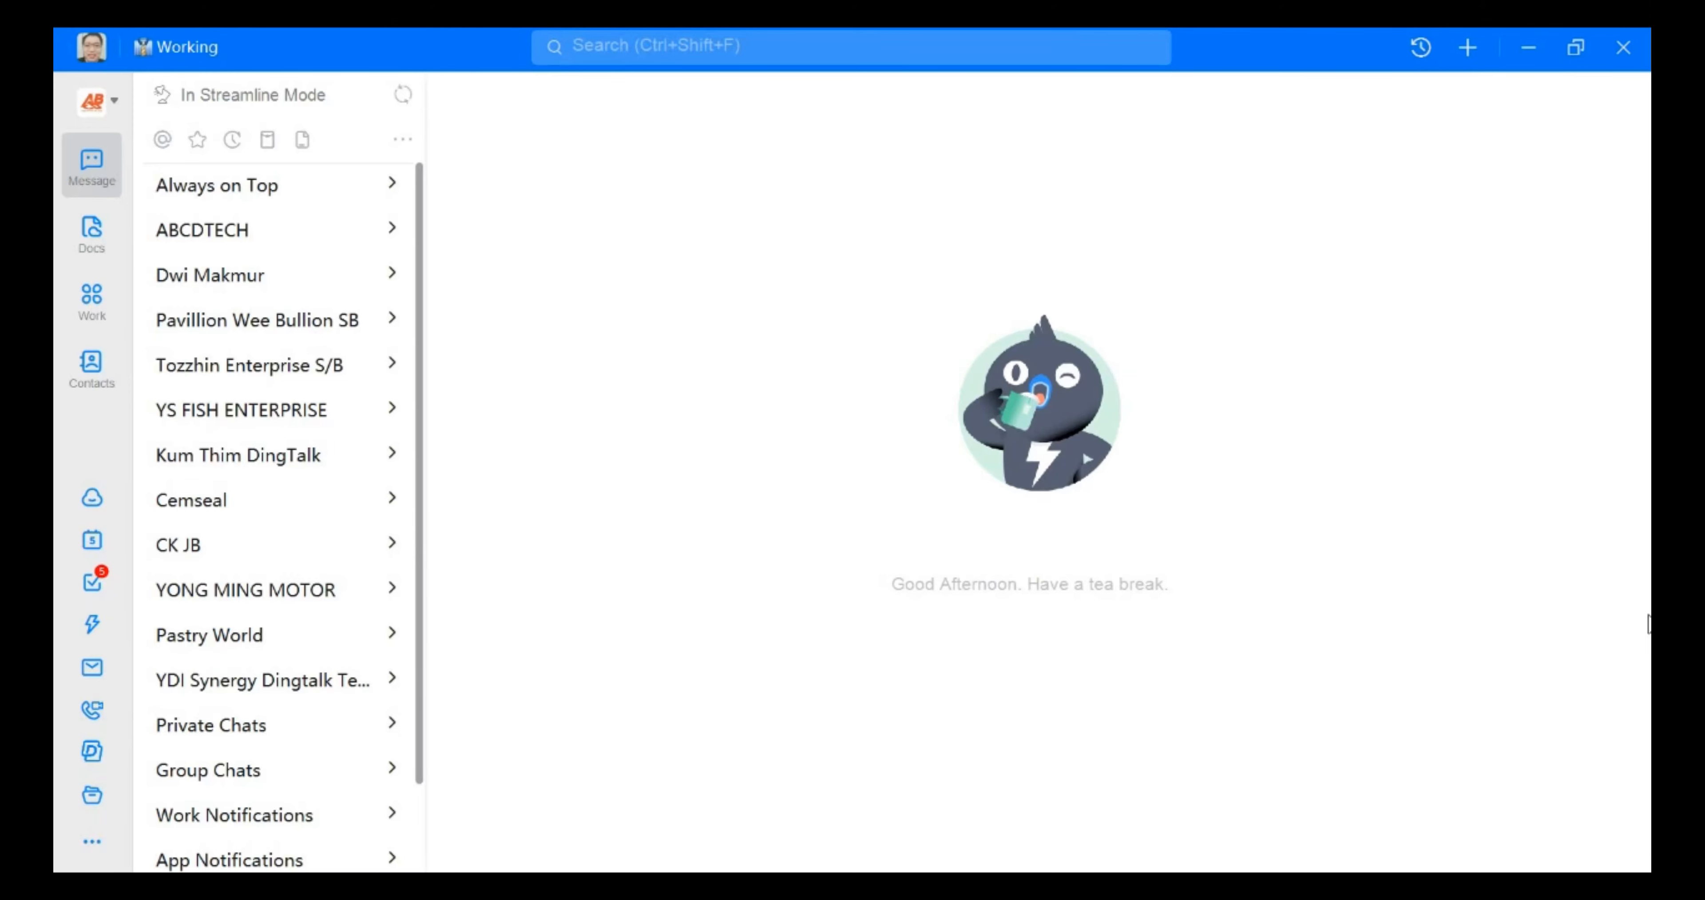
{"action": "mouse_move", "coordinate": [149, 542]}
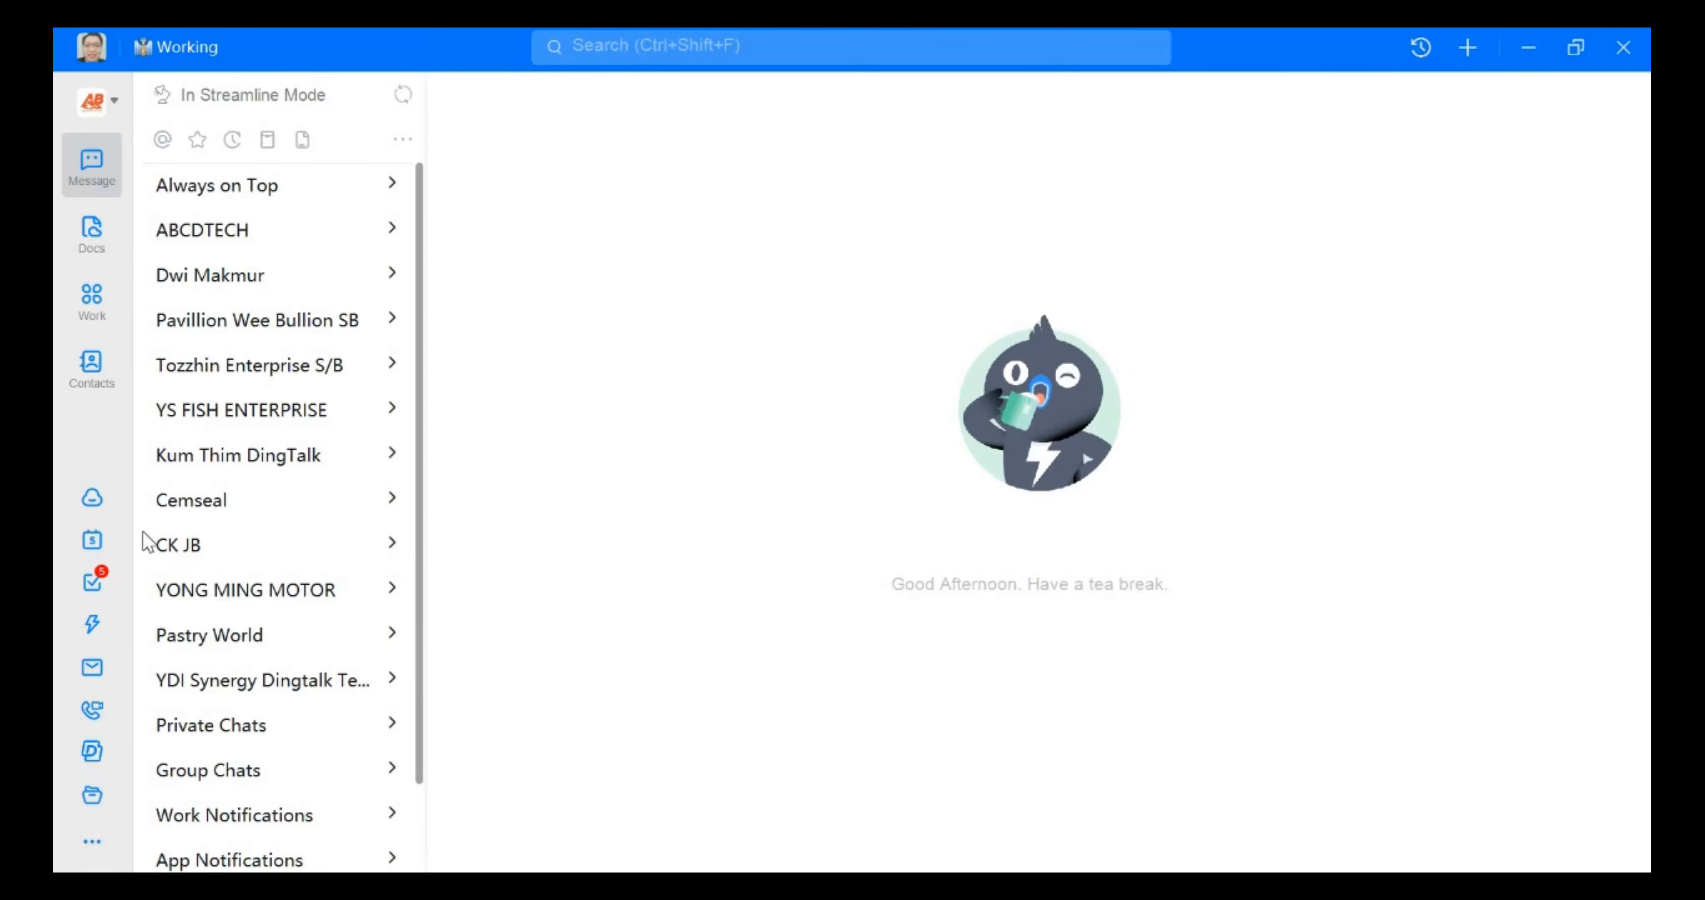
{"action": "mouse_move", "coordinate": [91, 711]}
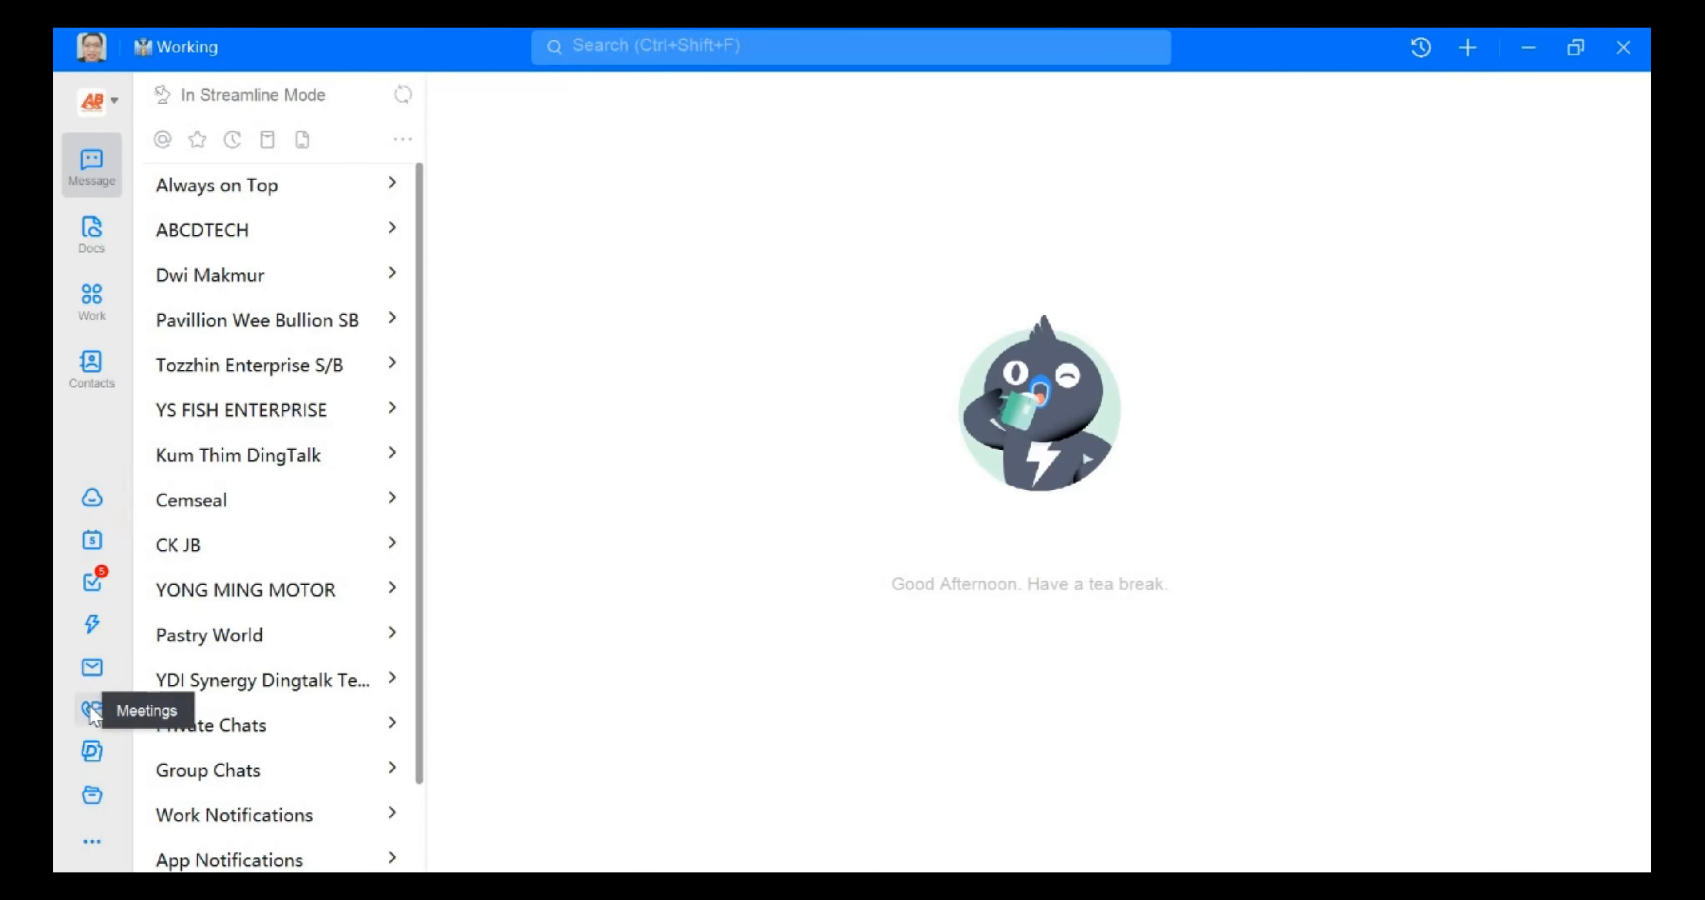
Go to the Meetings page from the sidebar and start a new video meeting.
{"action": "left_click", "coordinate": [91, 708]}
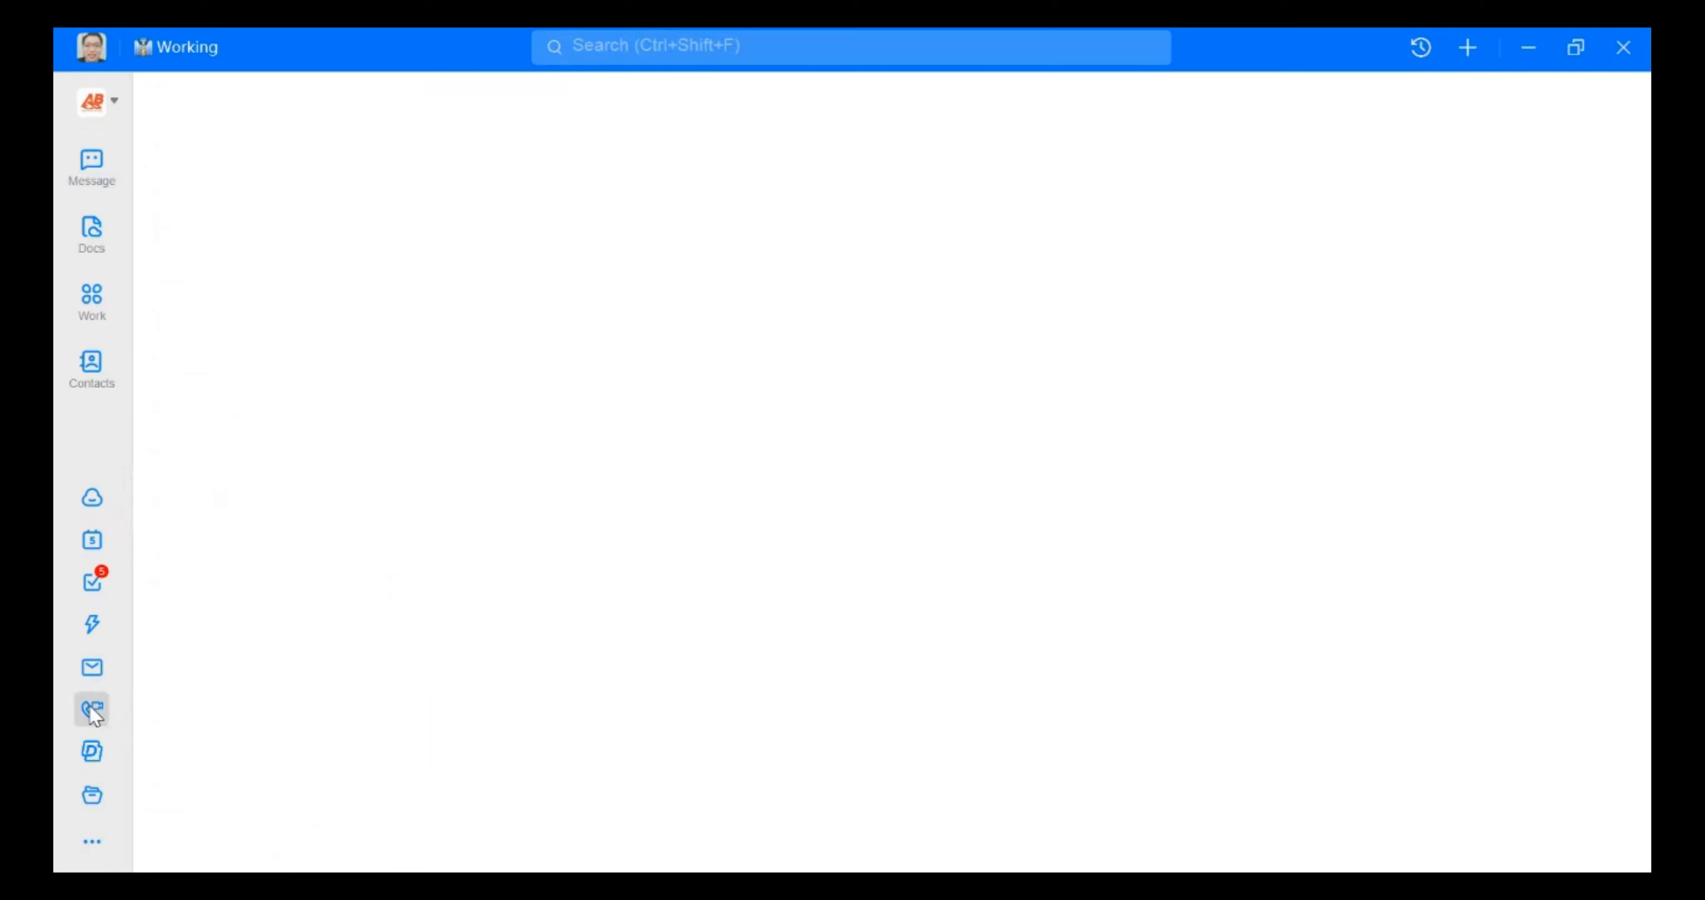
{"action": "left_click", "coordinate": [91, 708]}
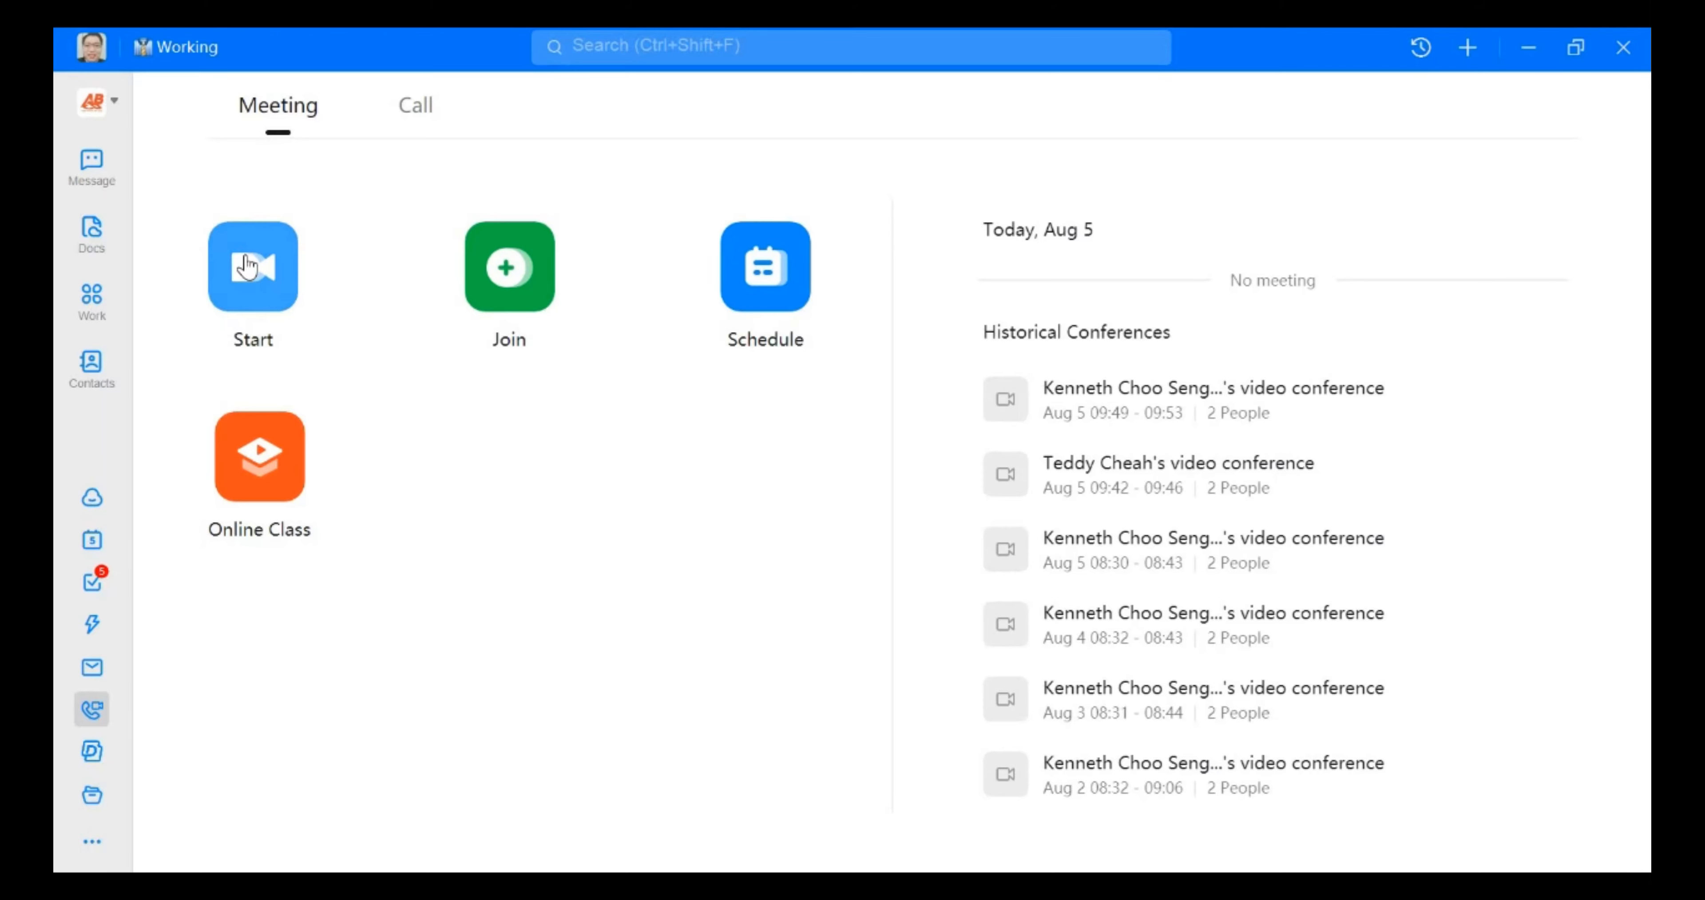
{"action": "left_click", "coordinate": [253, 266]}
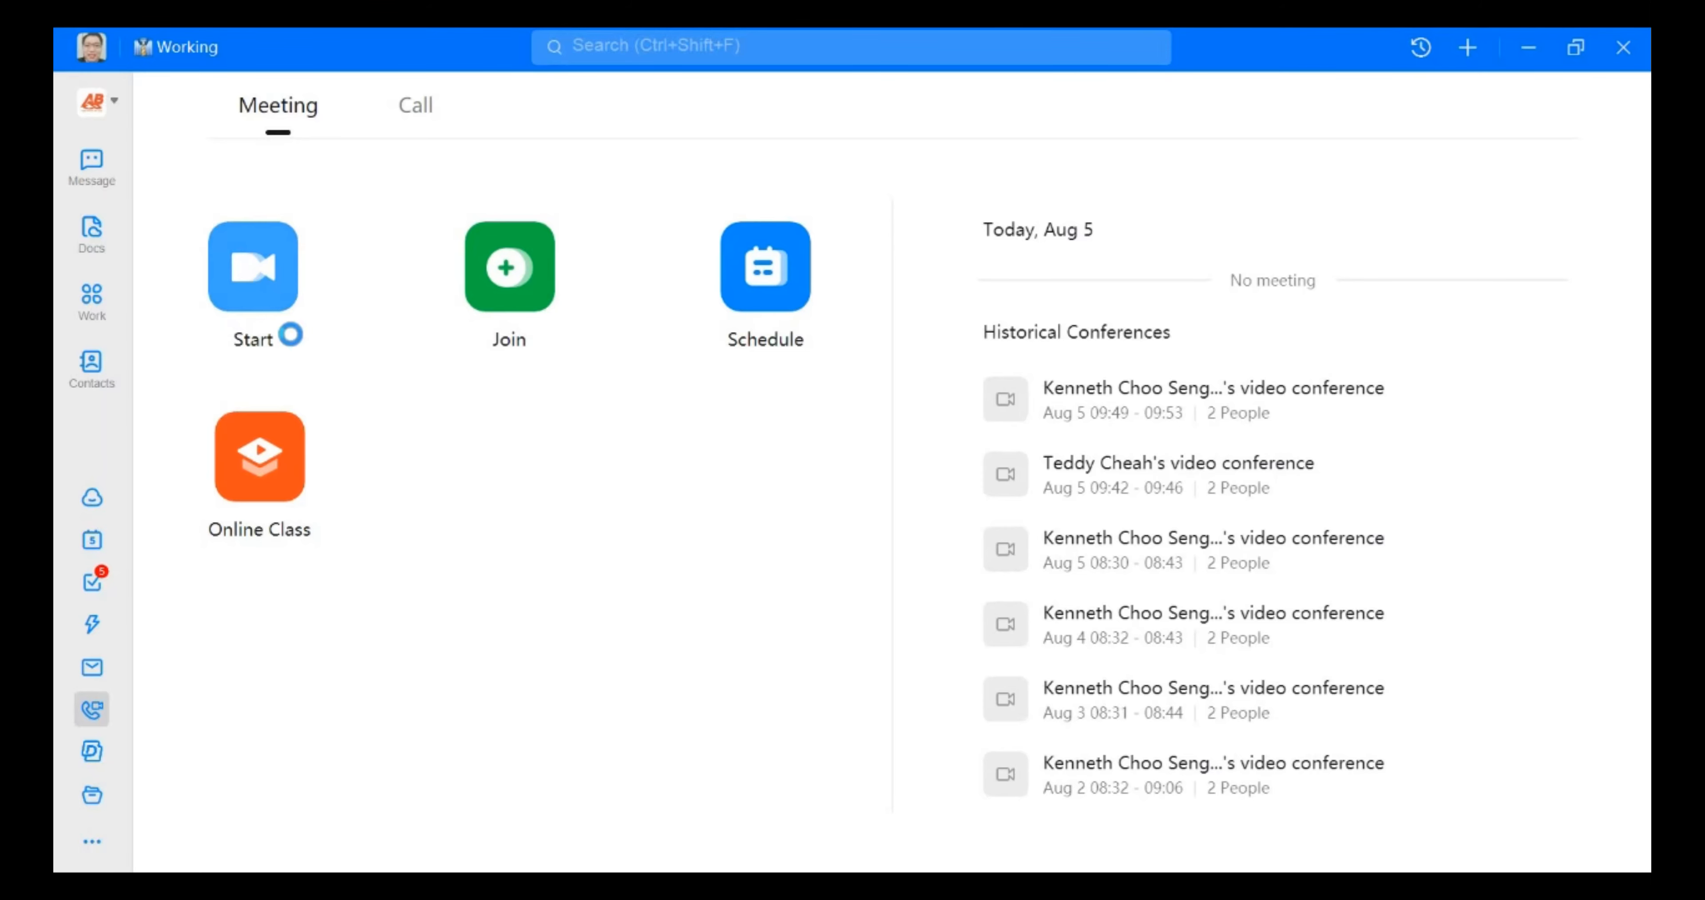
{"action": "left_click", "coordinate": [252, 267]}
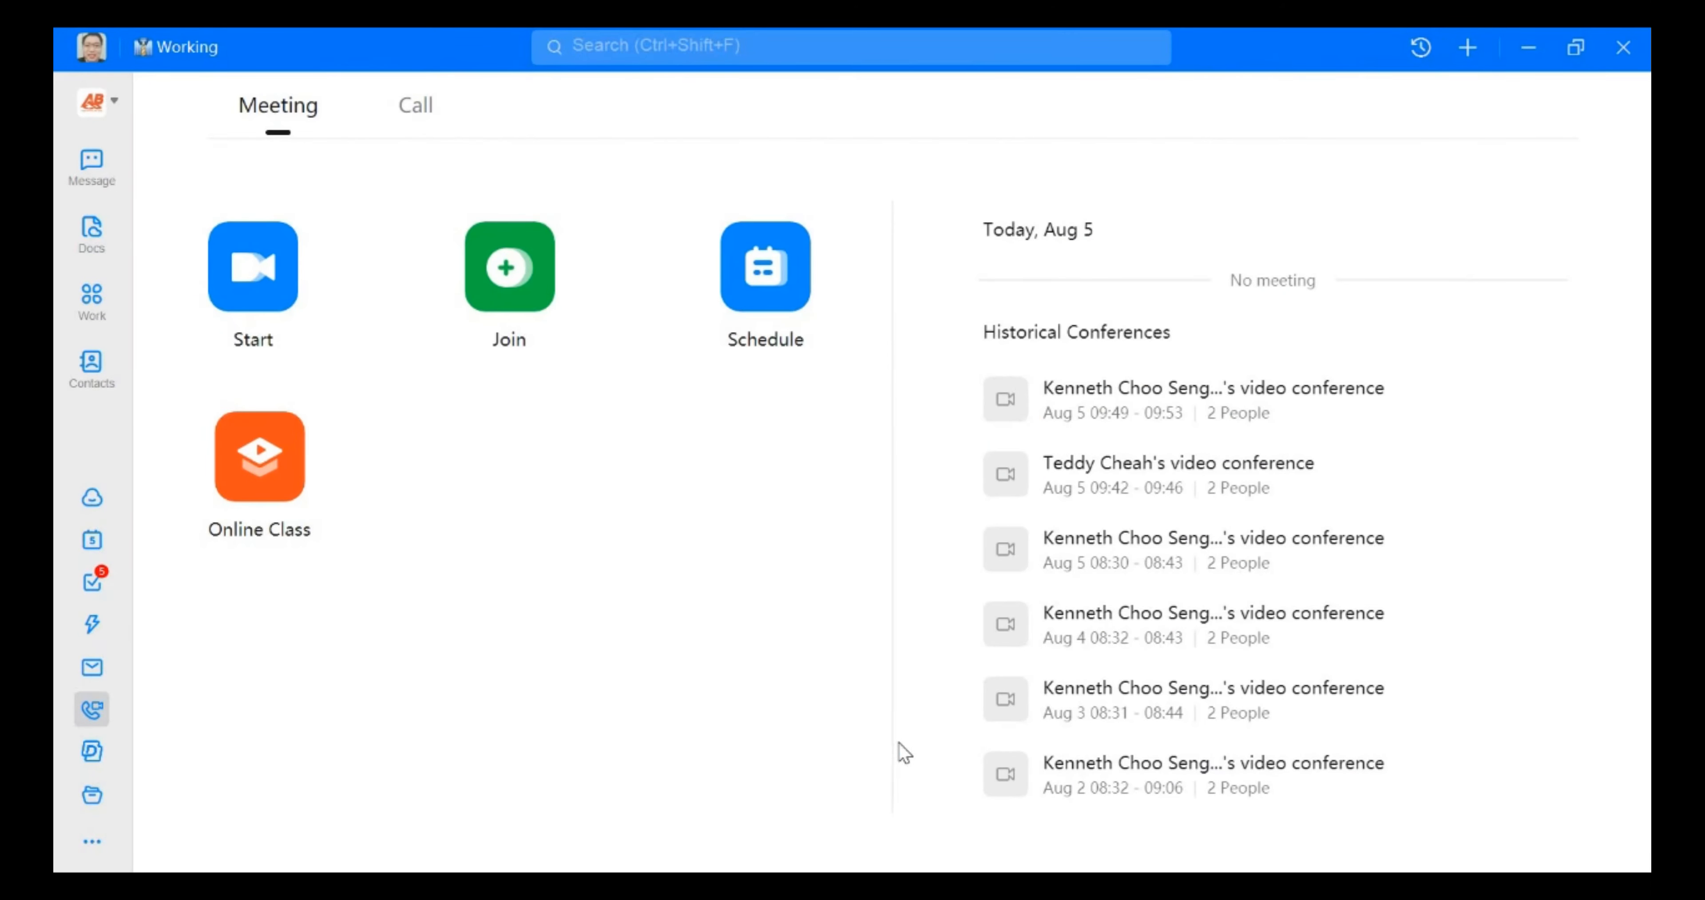
Dismiss the Conference Invitation dialog and the 'Invite to join' tooltip in the live meeting.
{"action": "left_click", "coordinate": [252, 267]}
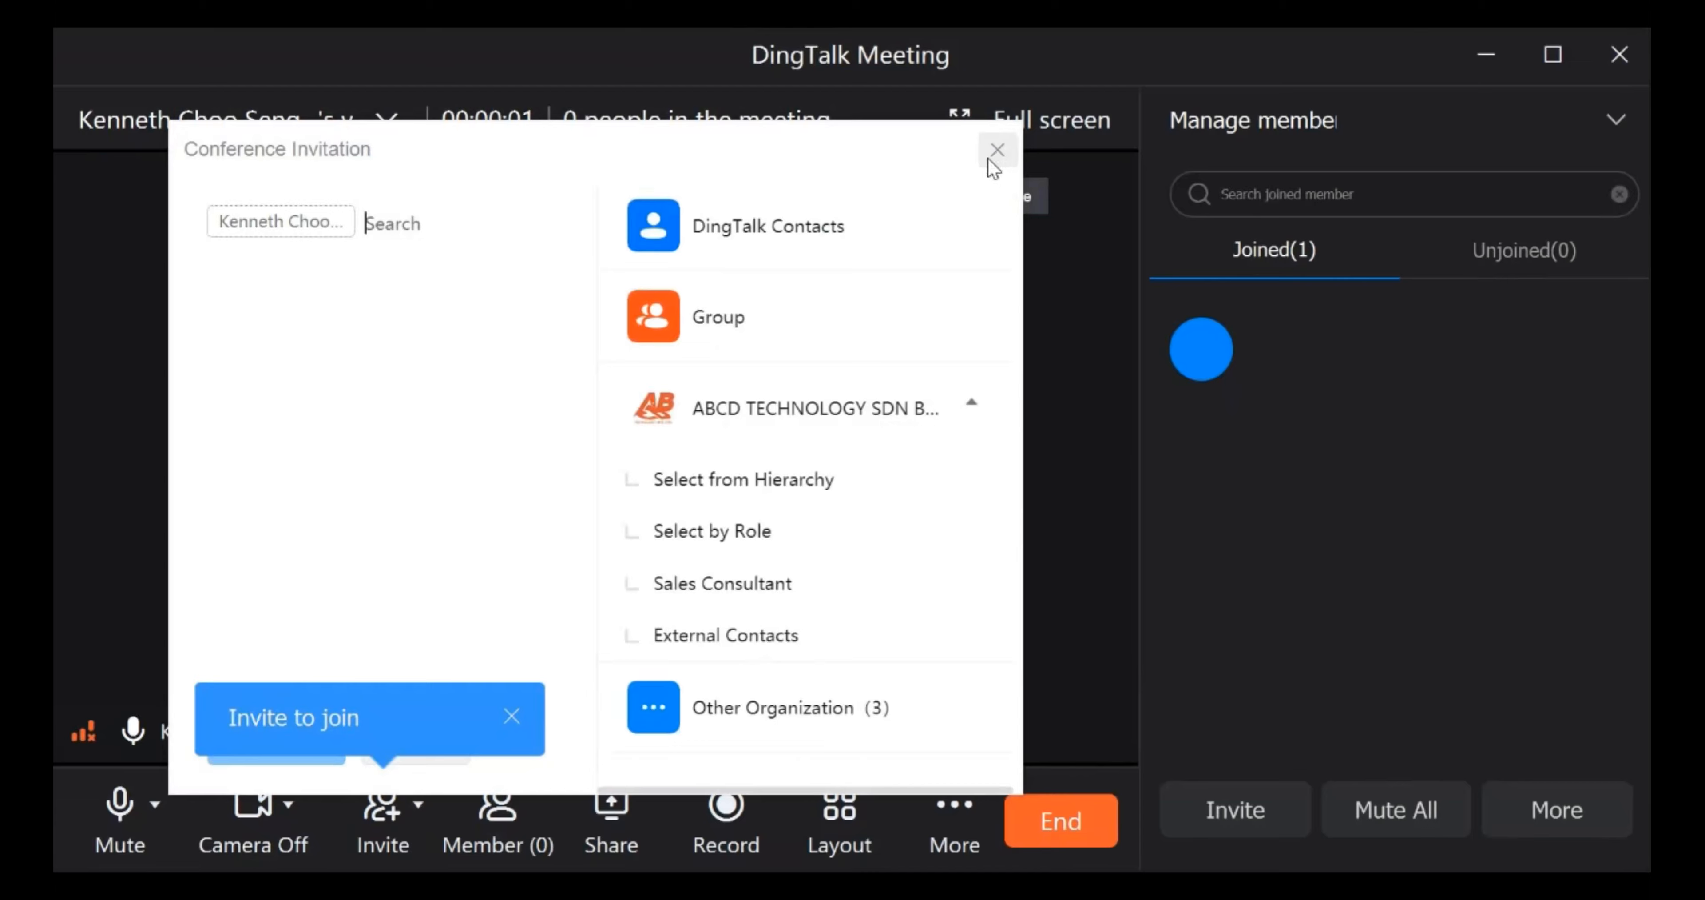
{"action": "left_click", "coordinate": [996, 149]}
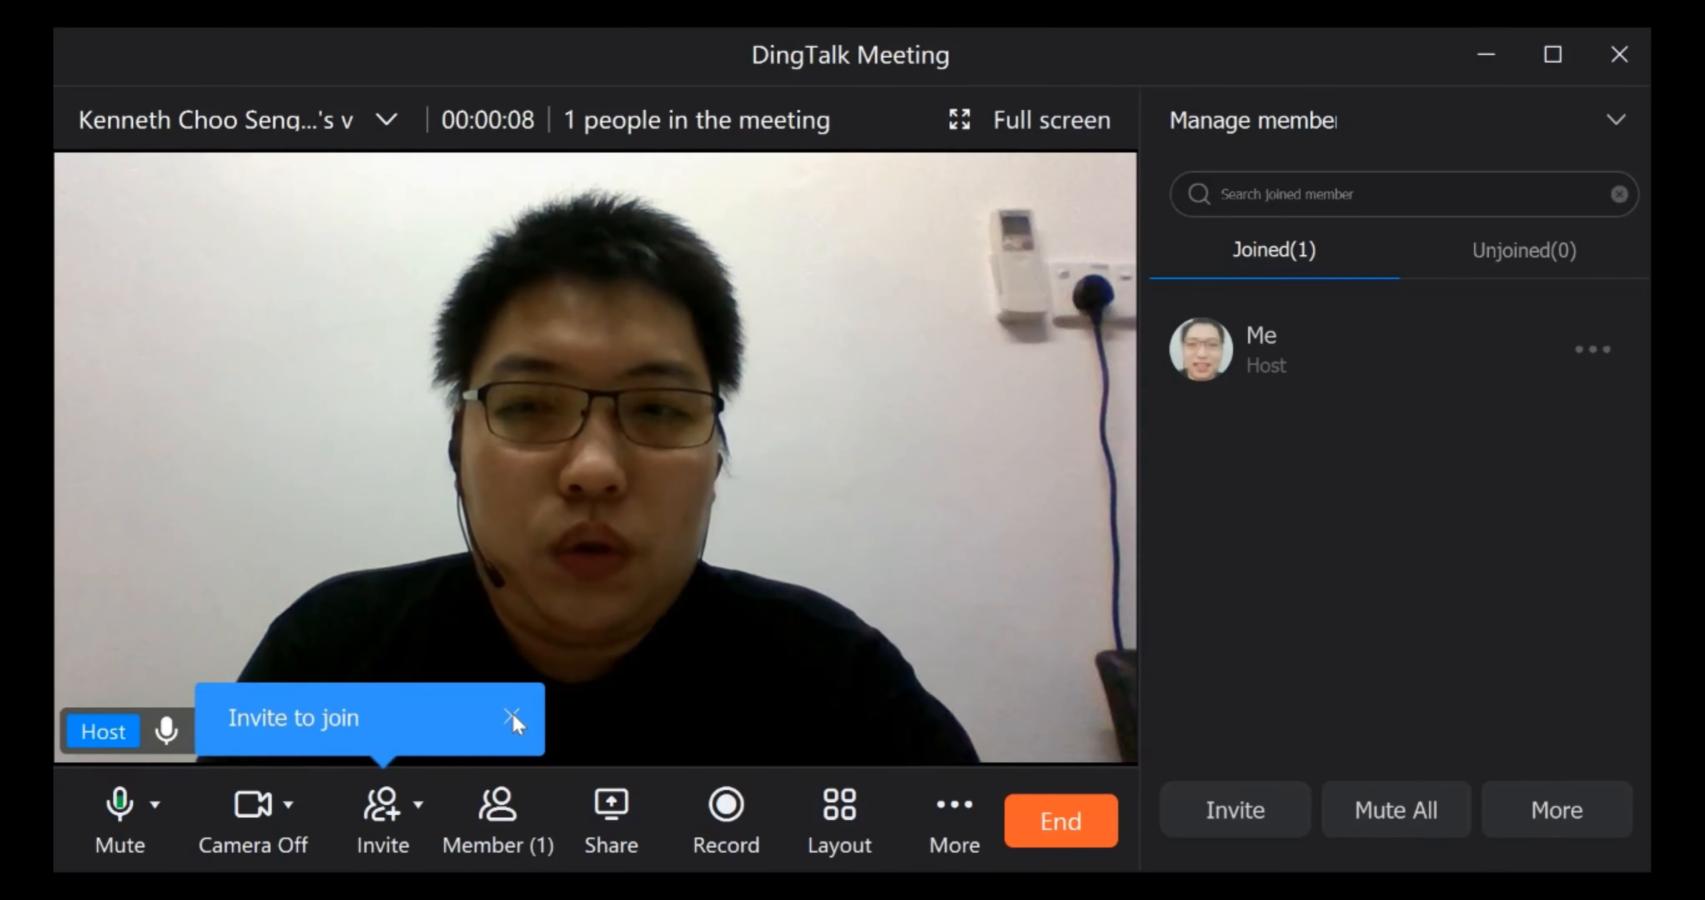
{"action": "left_click", "coordinate": [515, 719]}
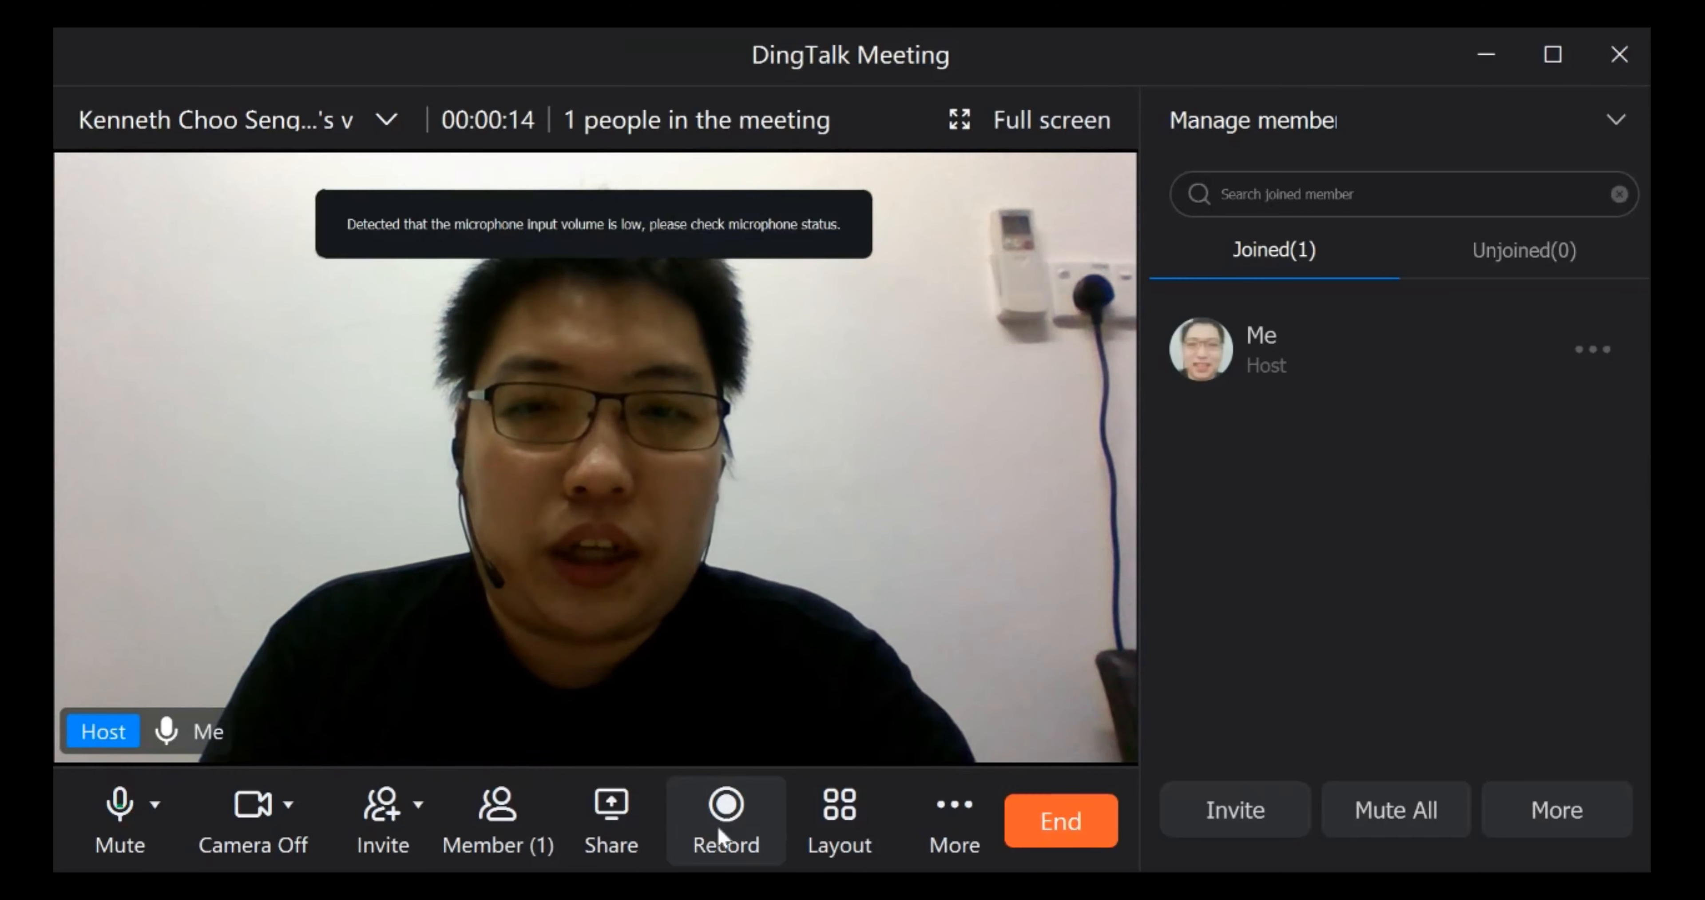
Start a local recording from the meeting toolbar and end it after a few seconds.
{"action": "left_click", "coordinate": [726, 808]}
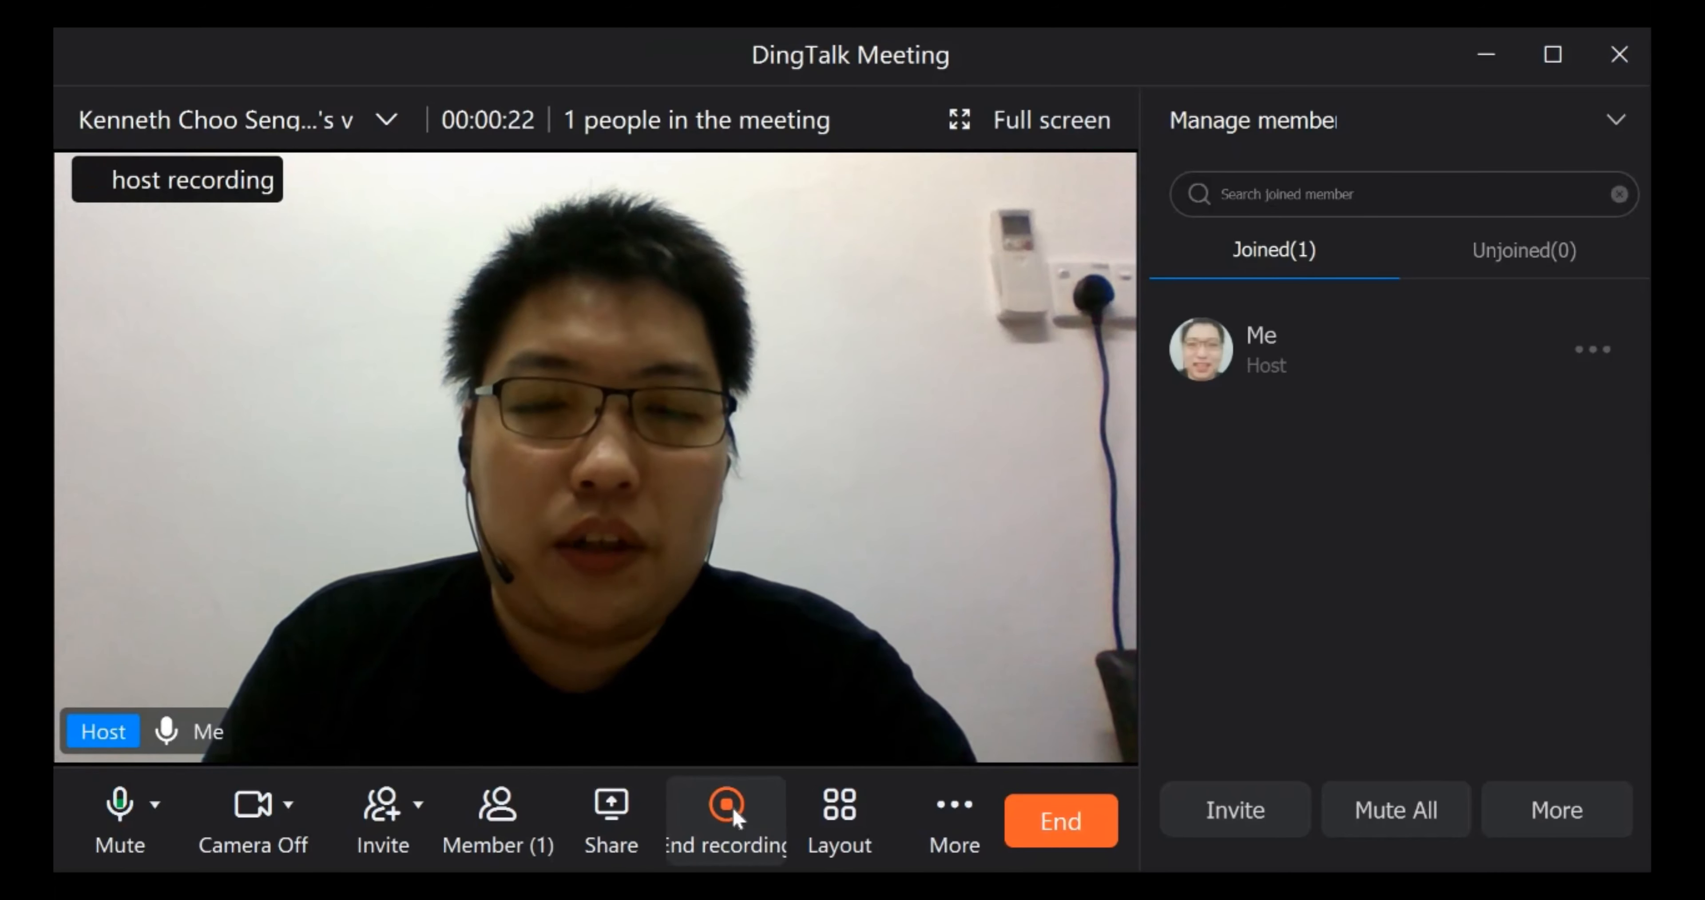
{"action": "left_click", "coordinate": [726, 813]}
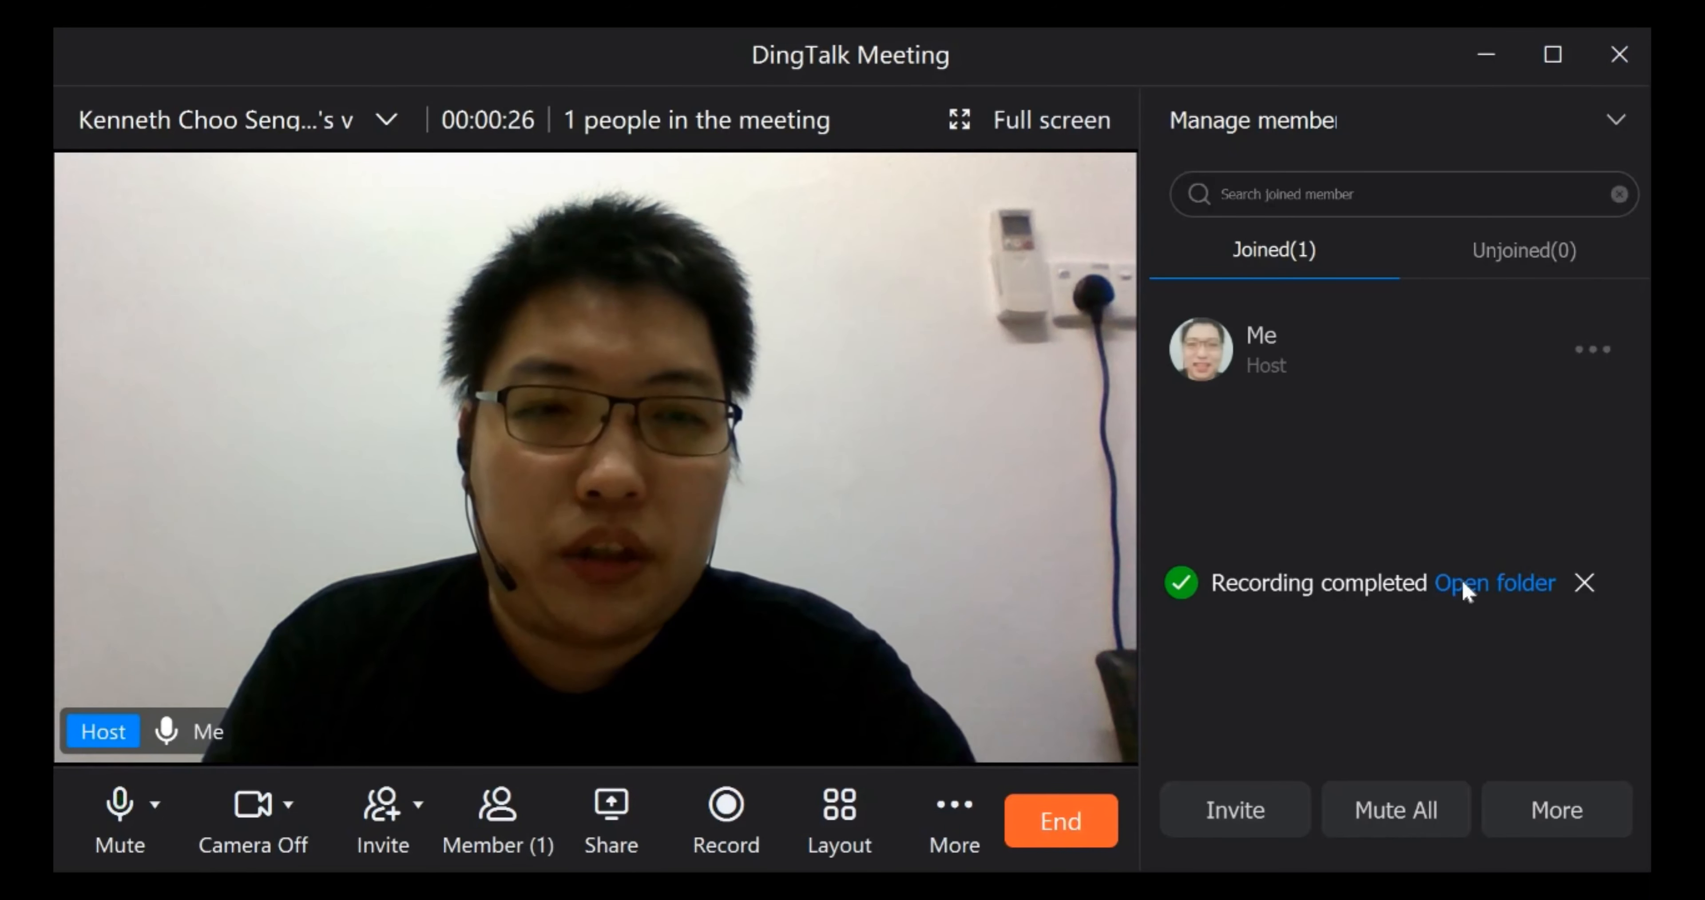
View the two saved recording files in File Explorer from the completion notice, then close it.
{"action": "left_click", "coordinate": [1584, 583]}
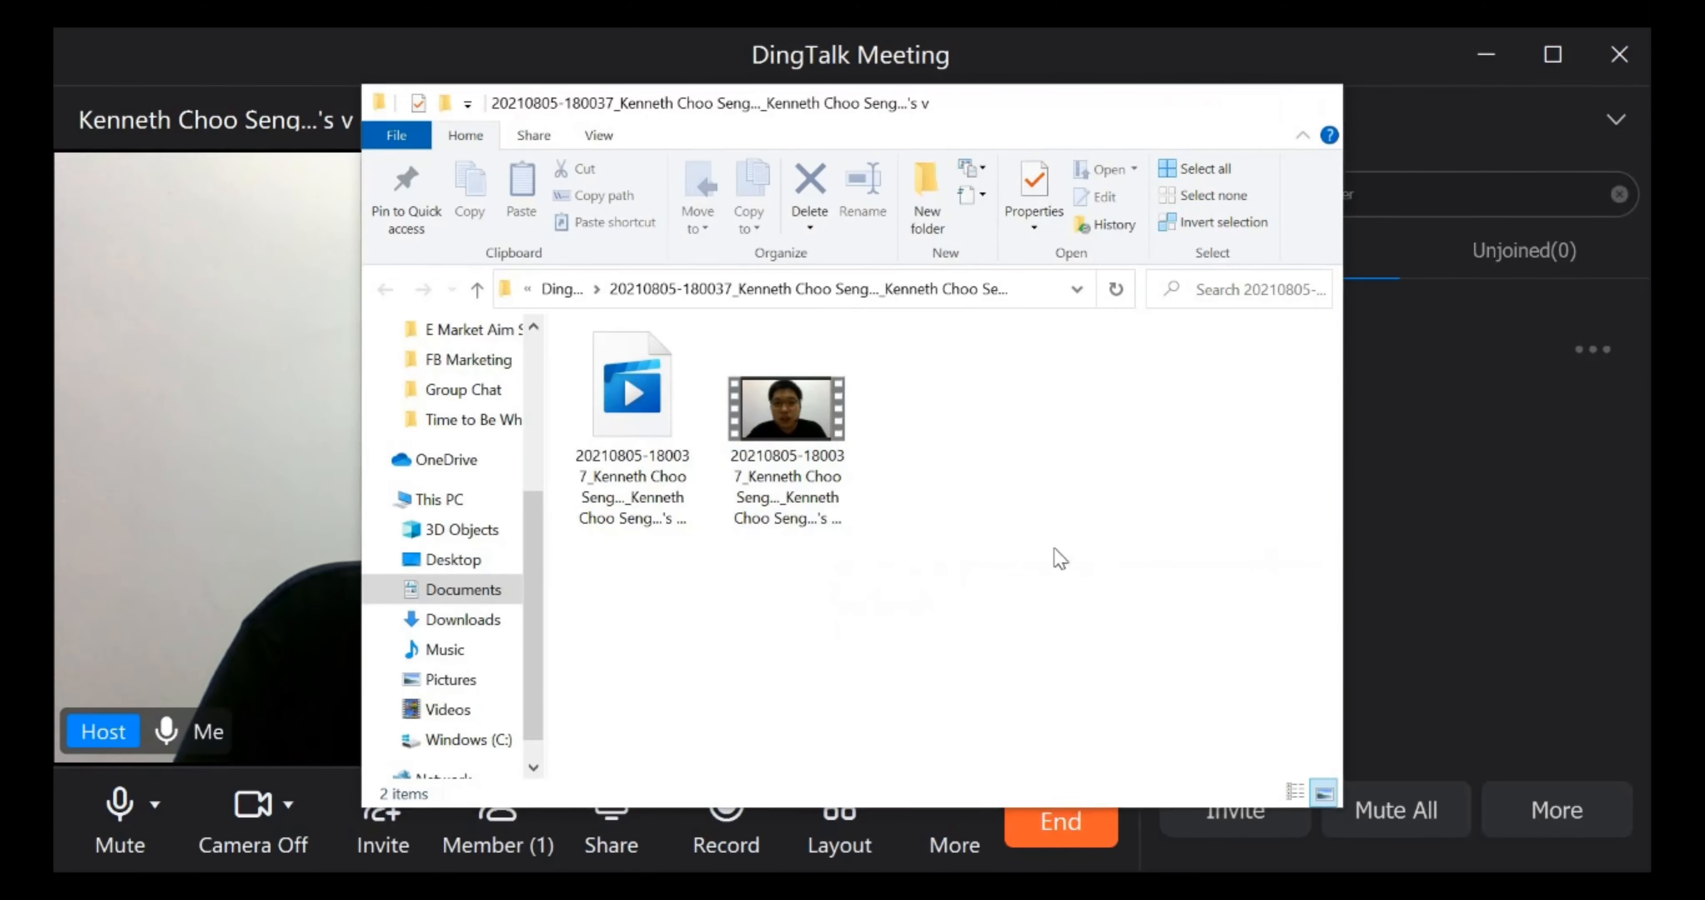
{"action": "left_click", "coordinate": [954, 821]}
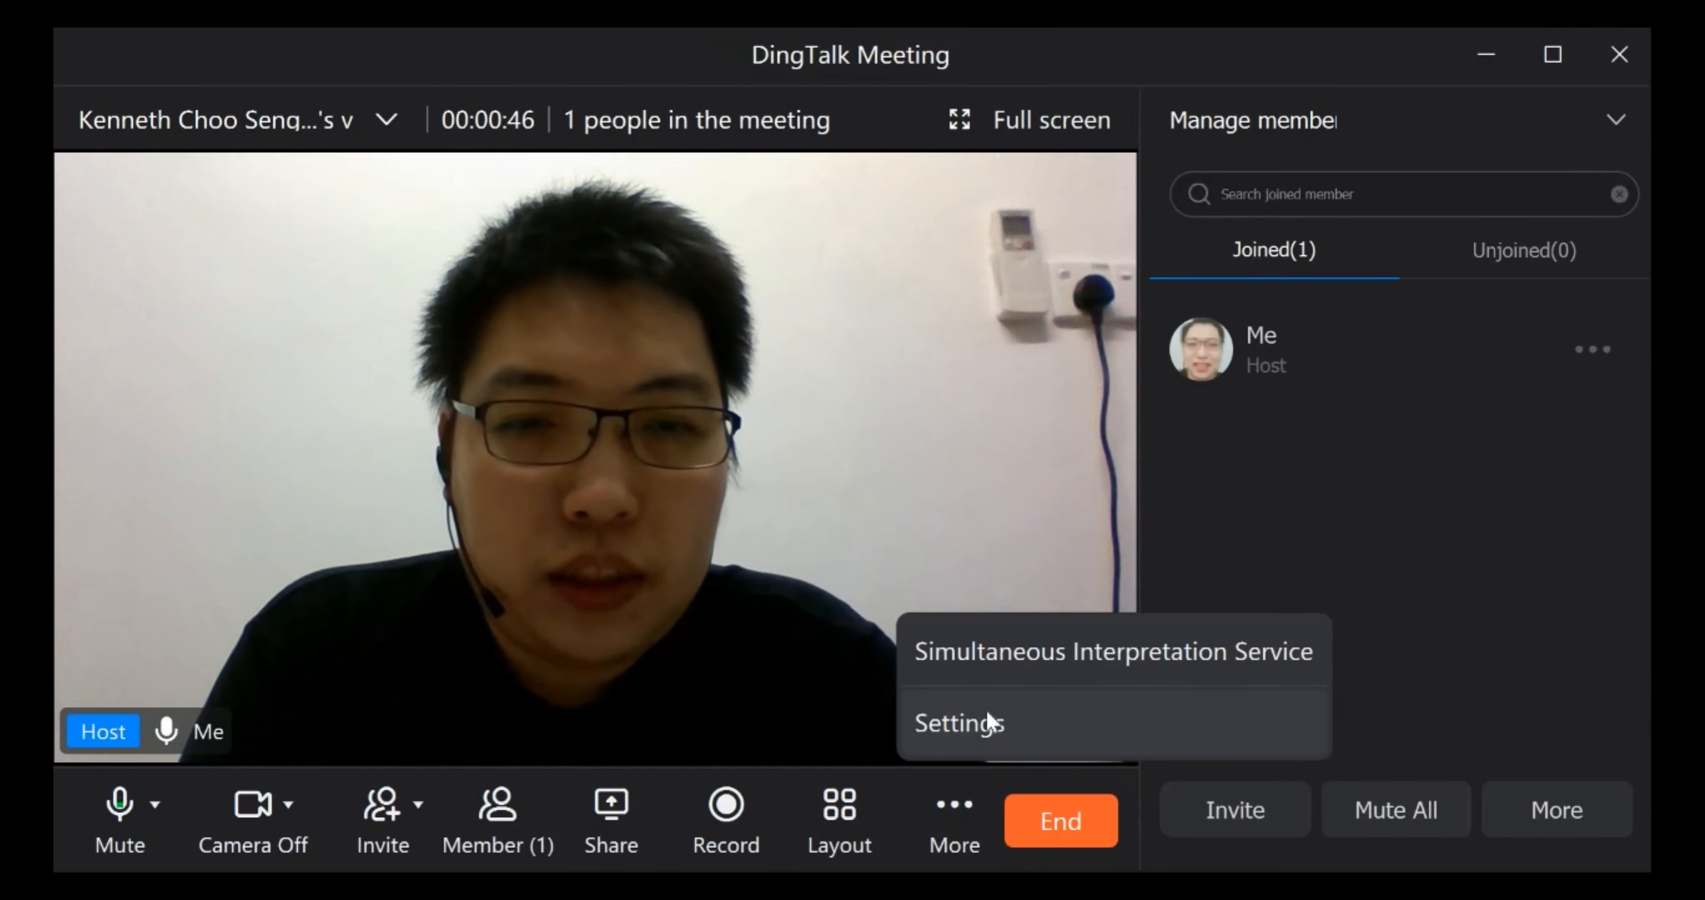
In meeting Settings > Record, set the recording save path to the Desktop.
{"action": "left_click", "coordinate": [958, 722]}
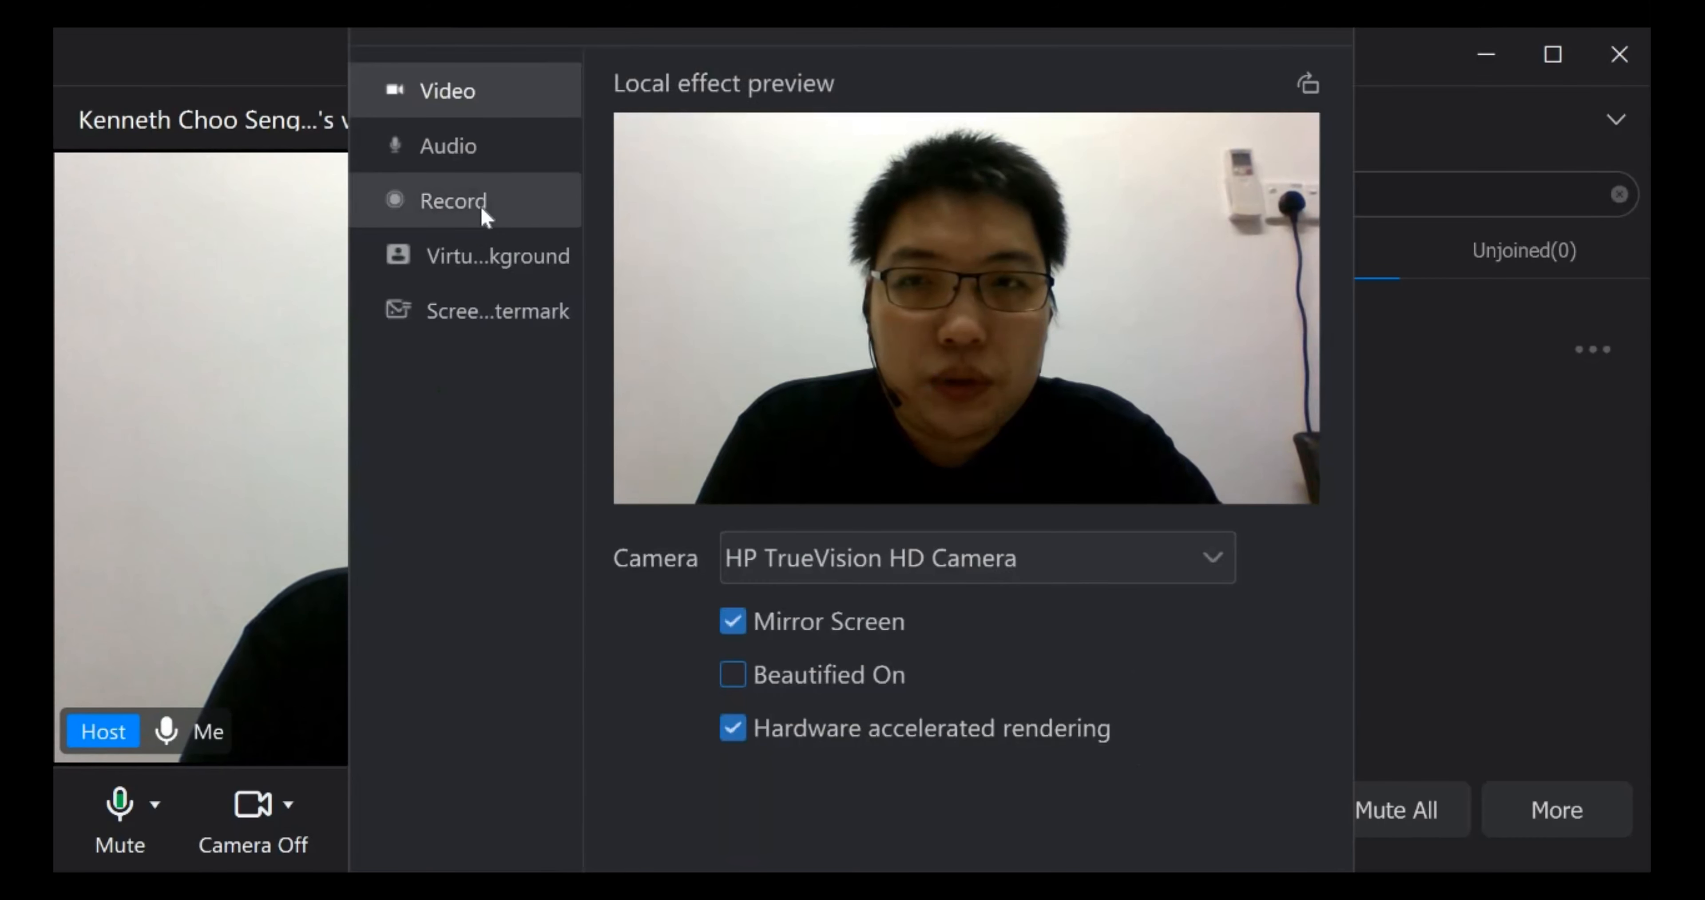
{"action": "left_click", "coordinate": [454, 200]}
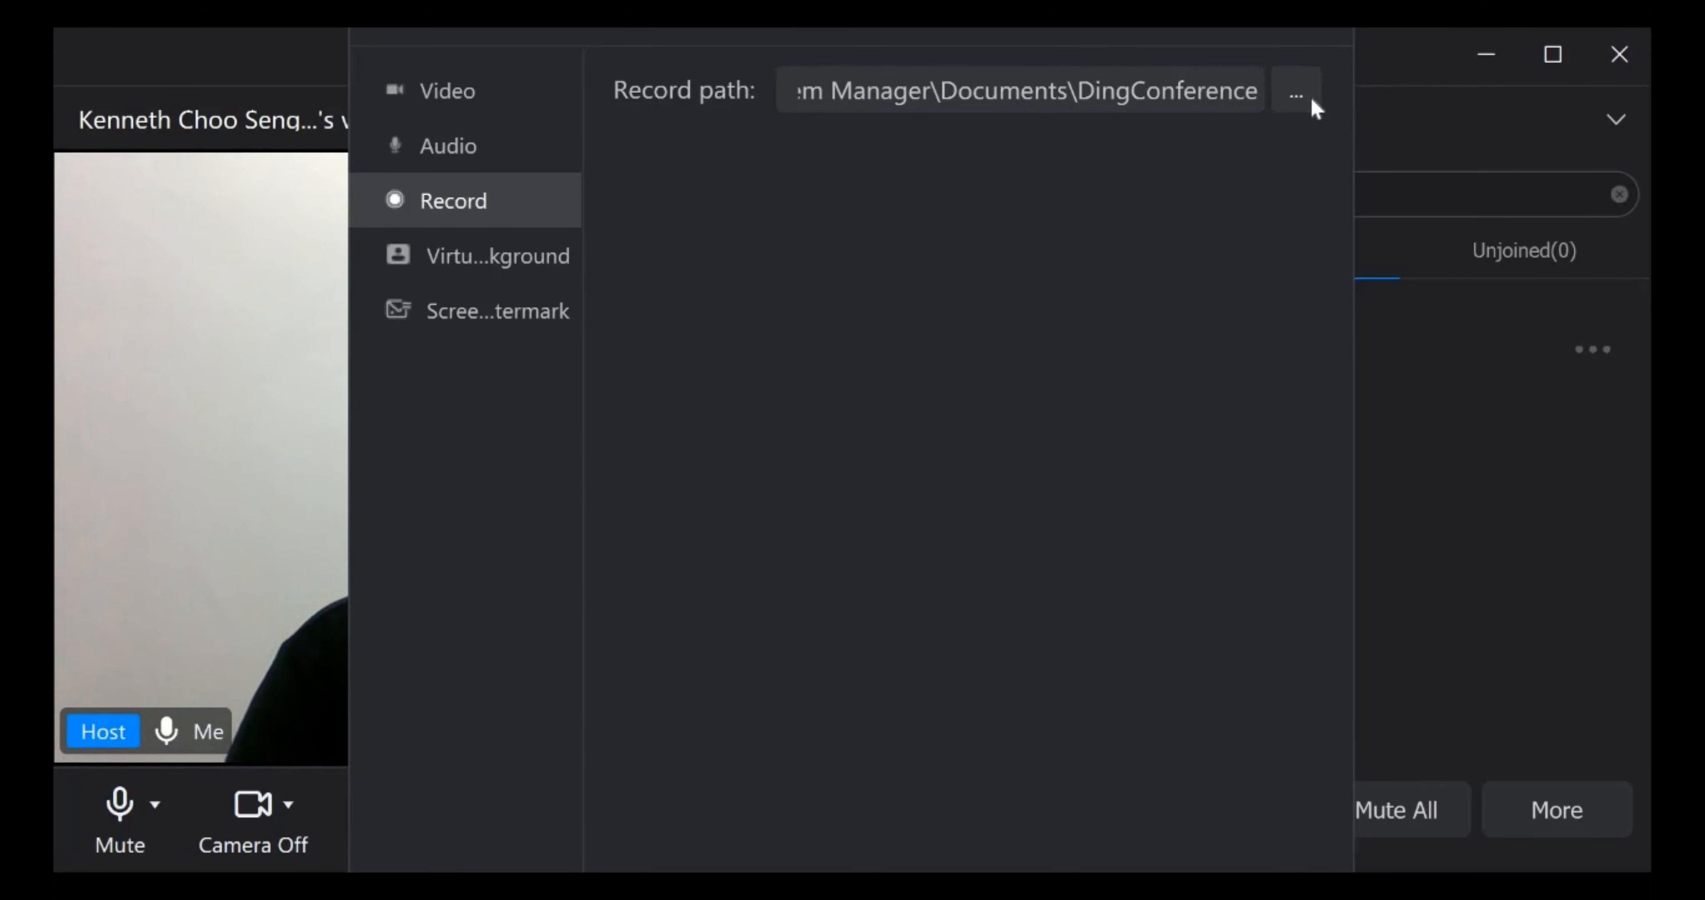
{"action": "left_click", "coordinate": [1294, 91]}
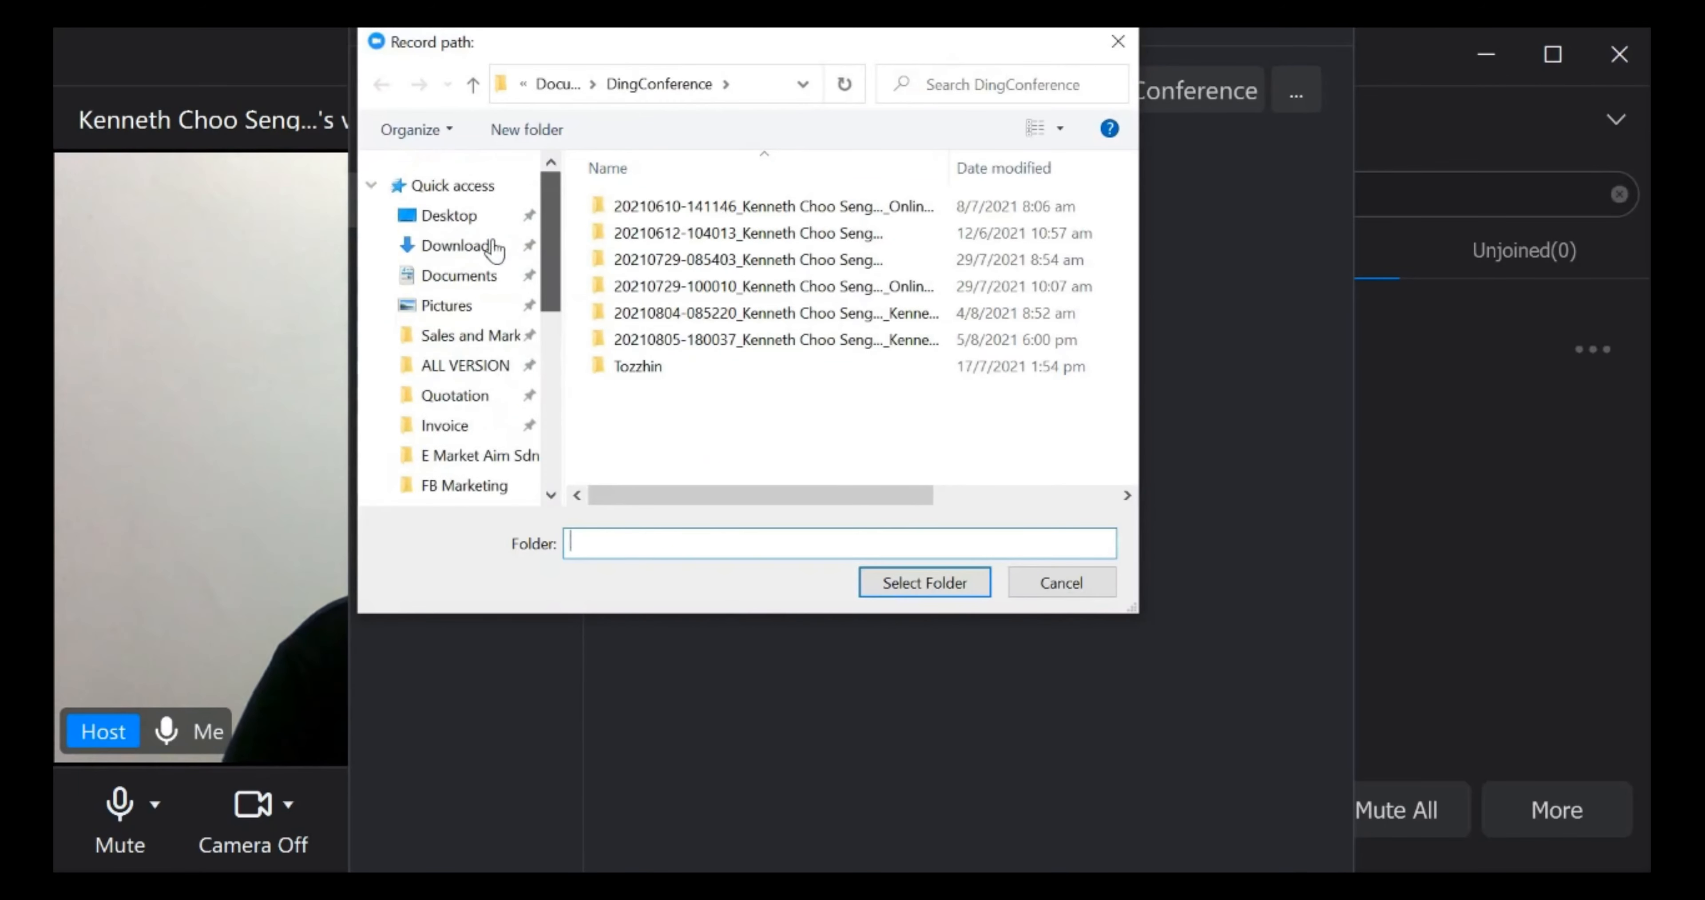
{"action": "left_click", "coordinate": [450, 214]}
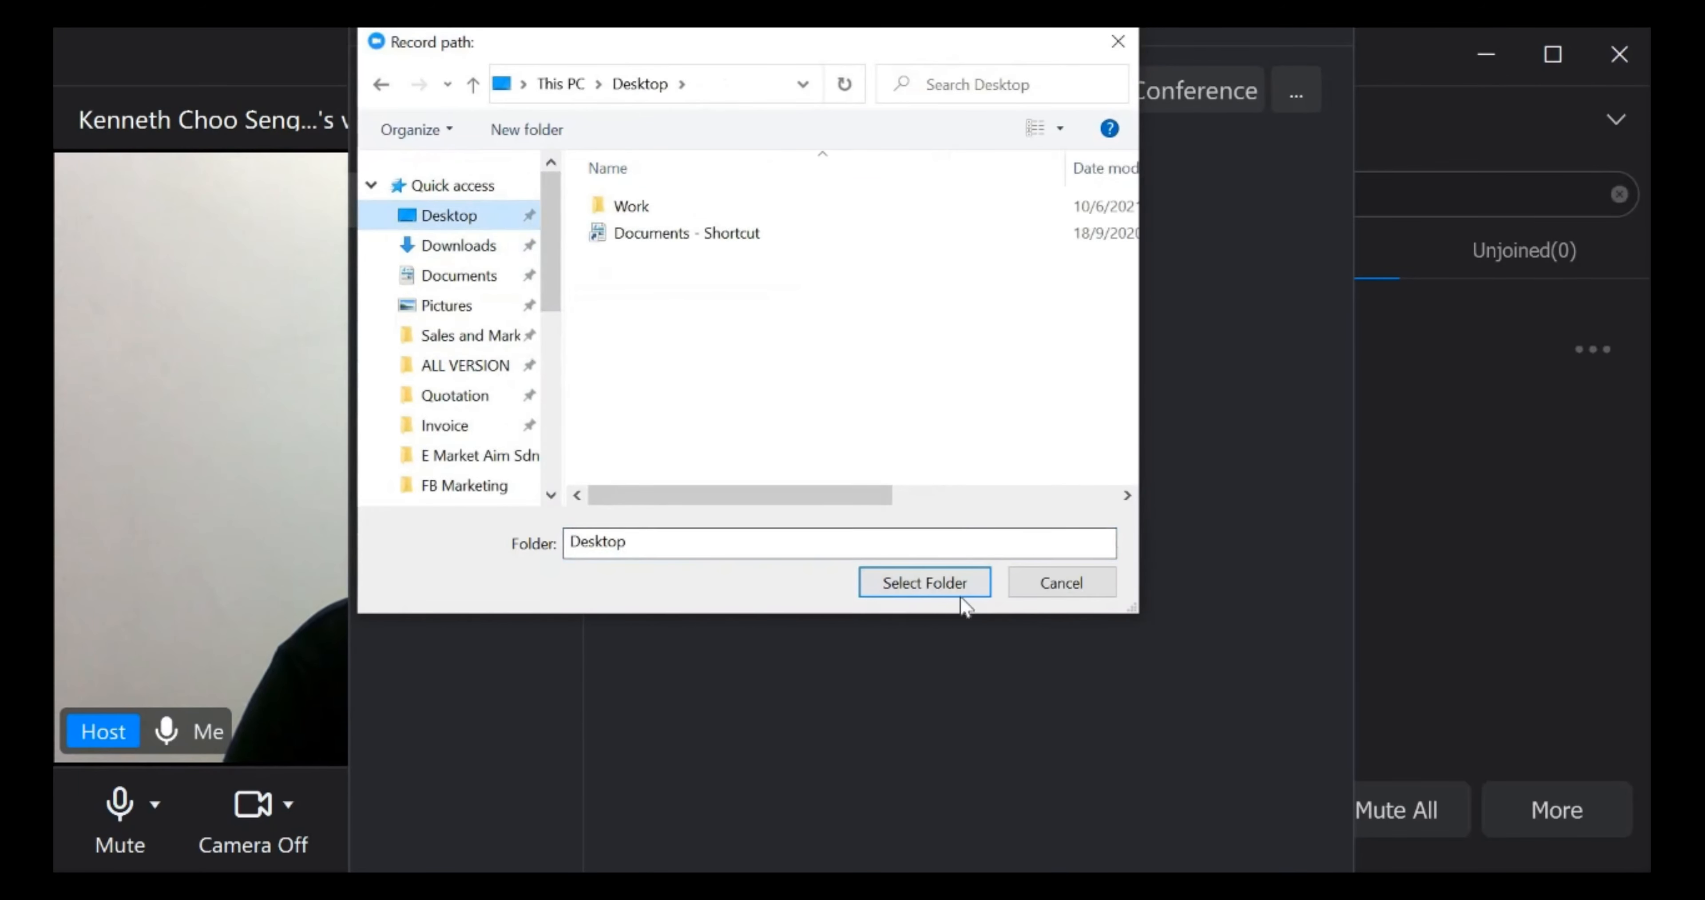
{"action": "left_click", "coordinate": [924, 582]}
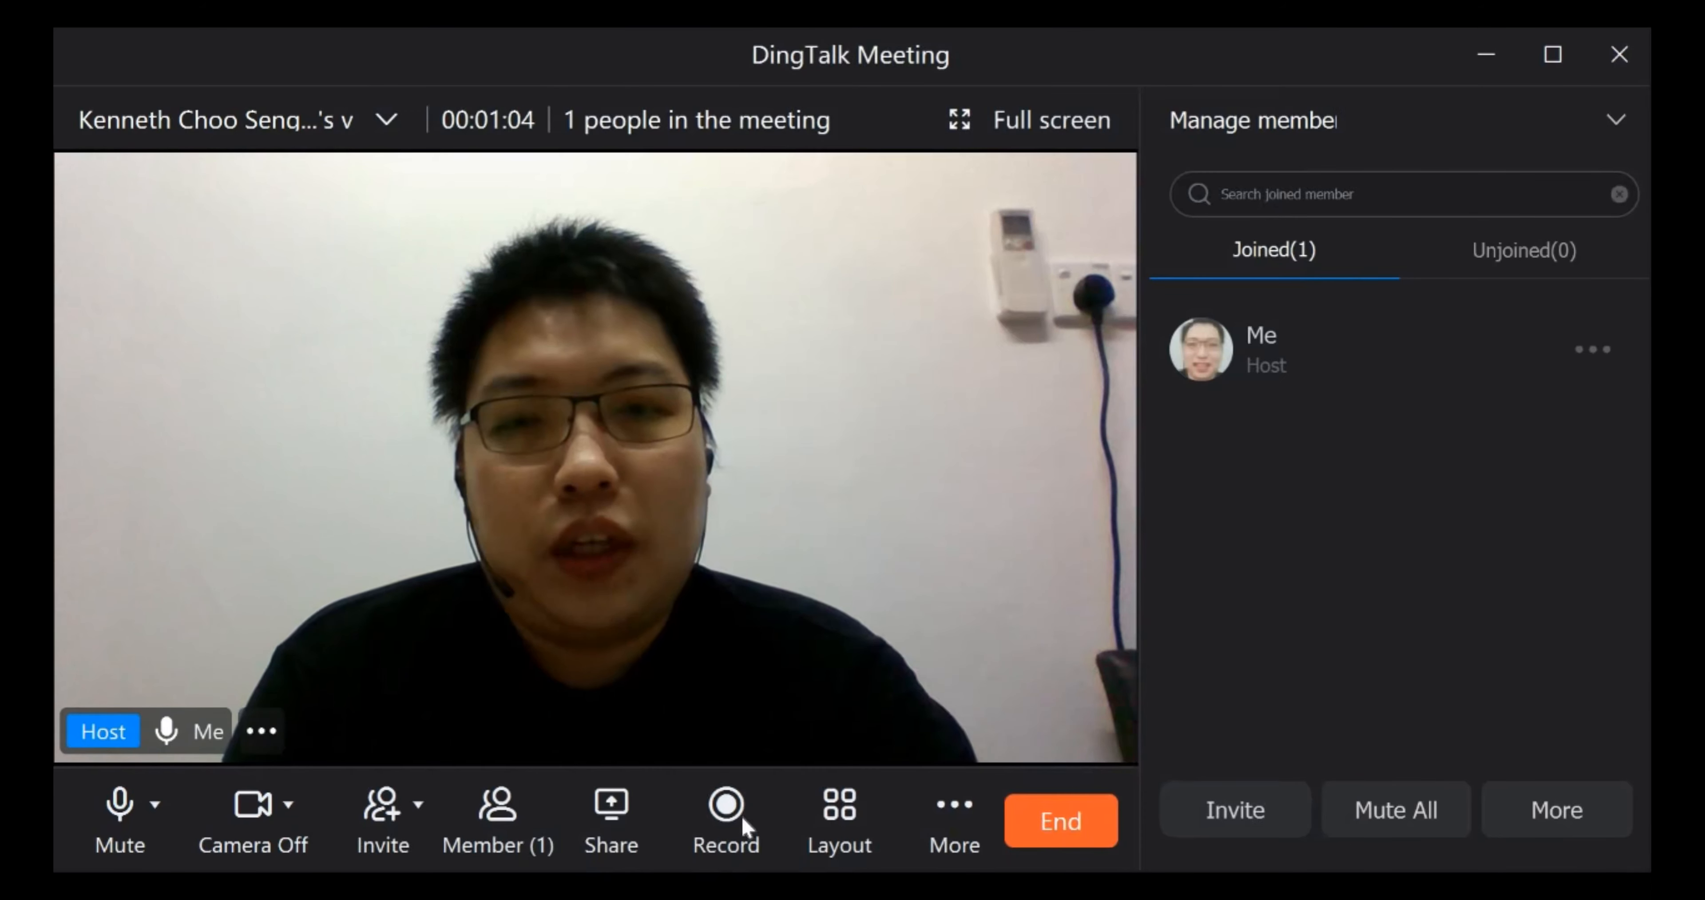
Record a second short clip of the meeting and end the recording.
{"action": "left_click", "coordinate": [726, 811]}
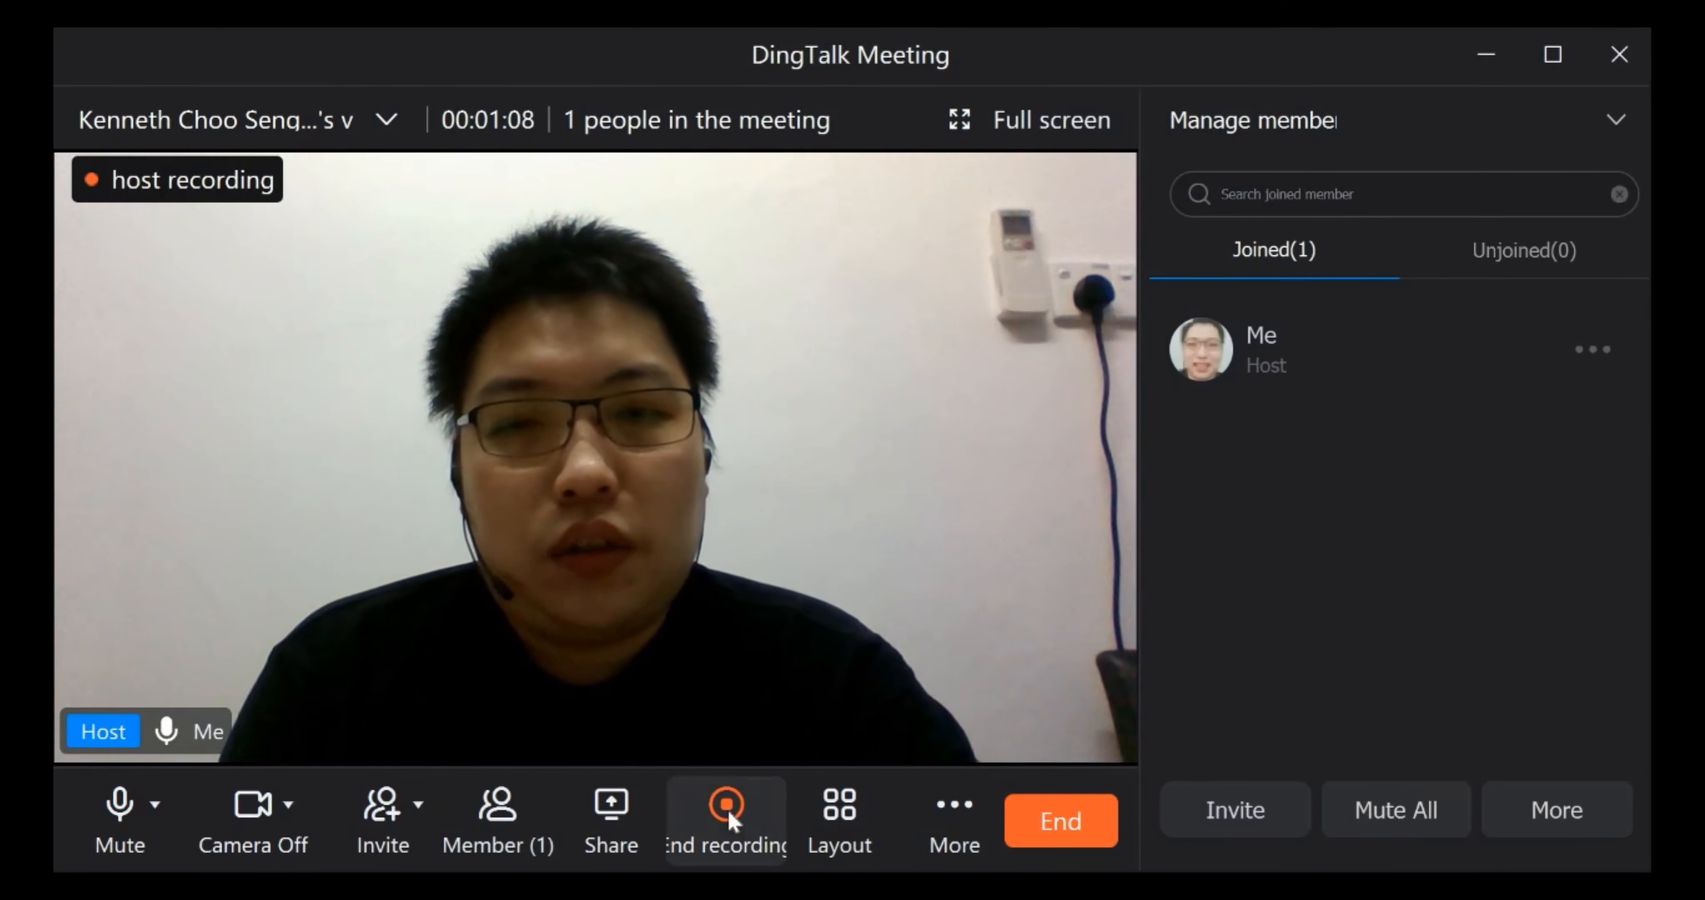
{"action": "left_click", "coordinate": [726, 809]}
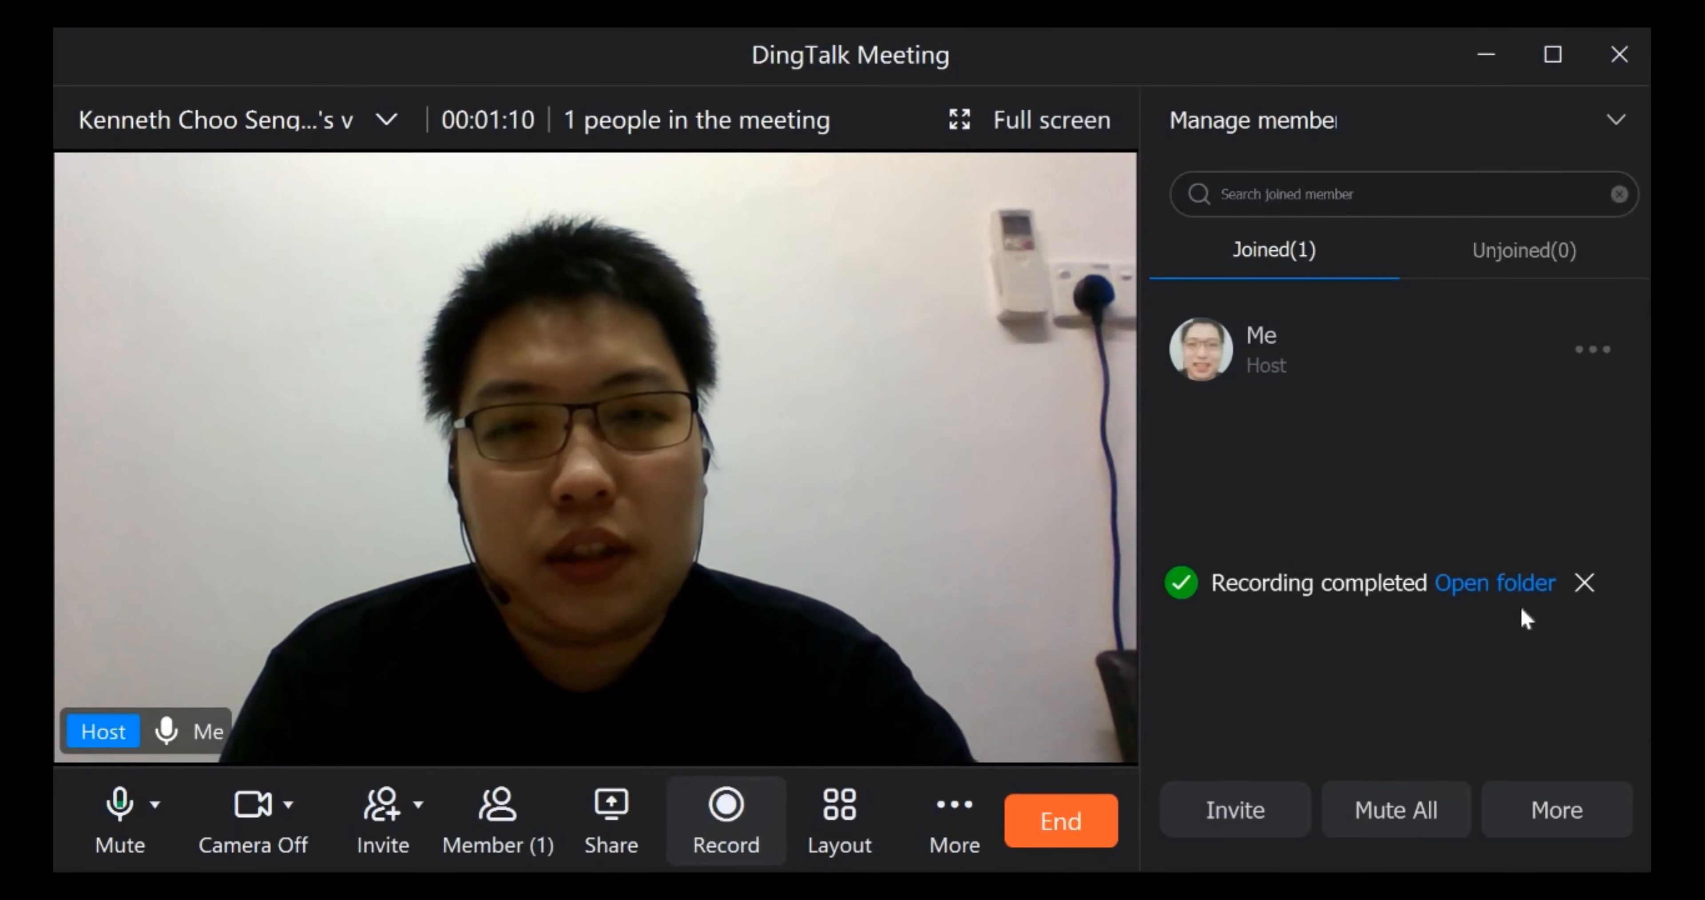
View the recordings folder now showing four files from both recordings, then close File Explorer.
{"action": "left_click", "coordinate": [1494, 581]}
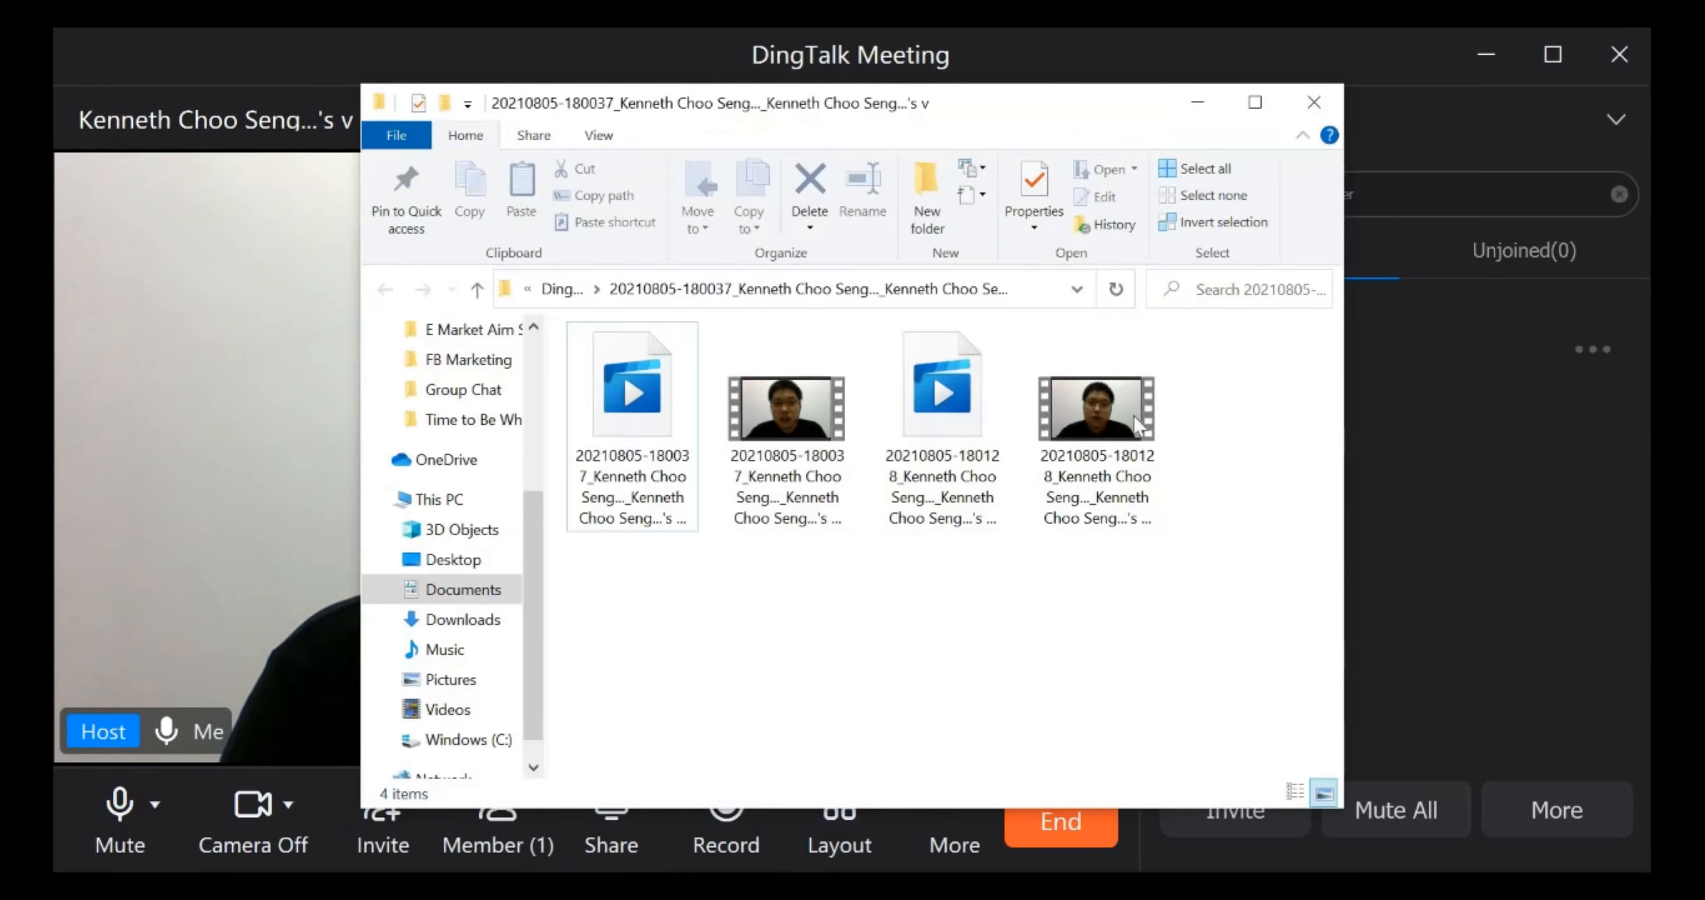
{"action": "left_click", "coordinate": [1096, 408]}
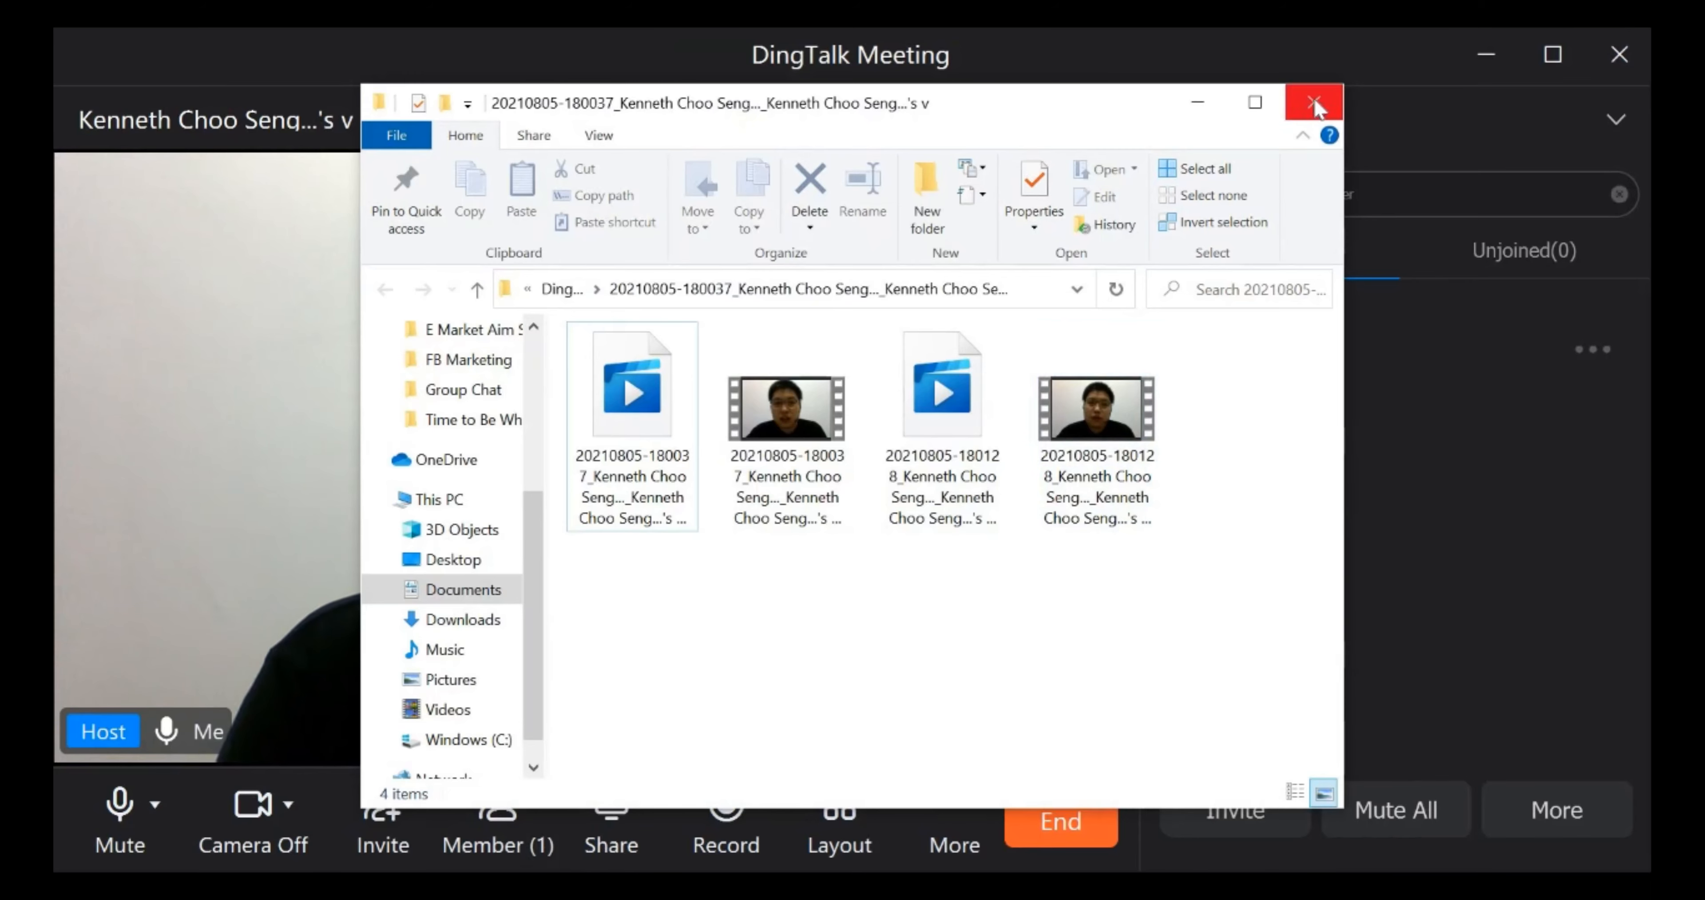
{"action": "left_click", "coordinate": [1314, 103]}
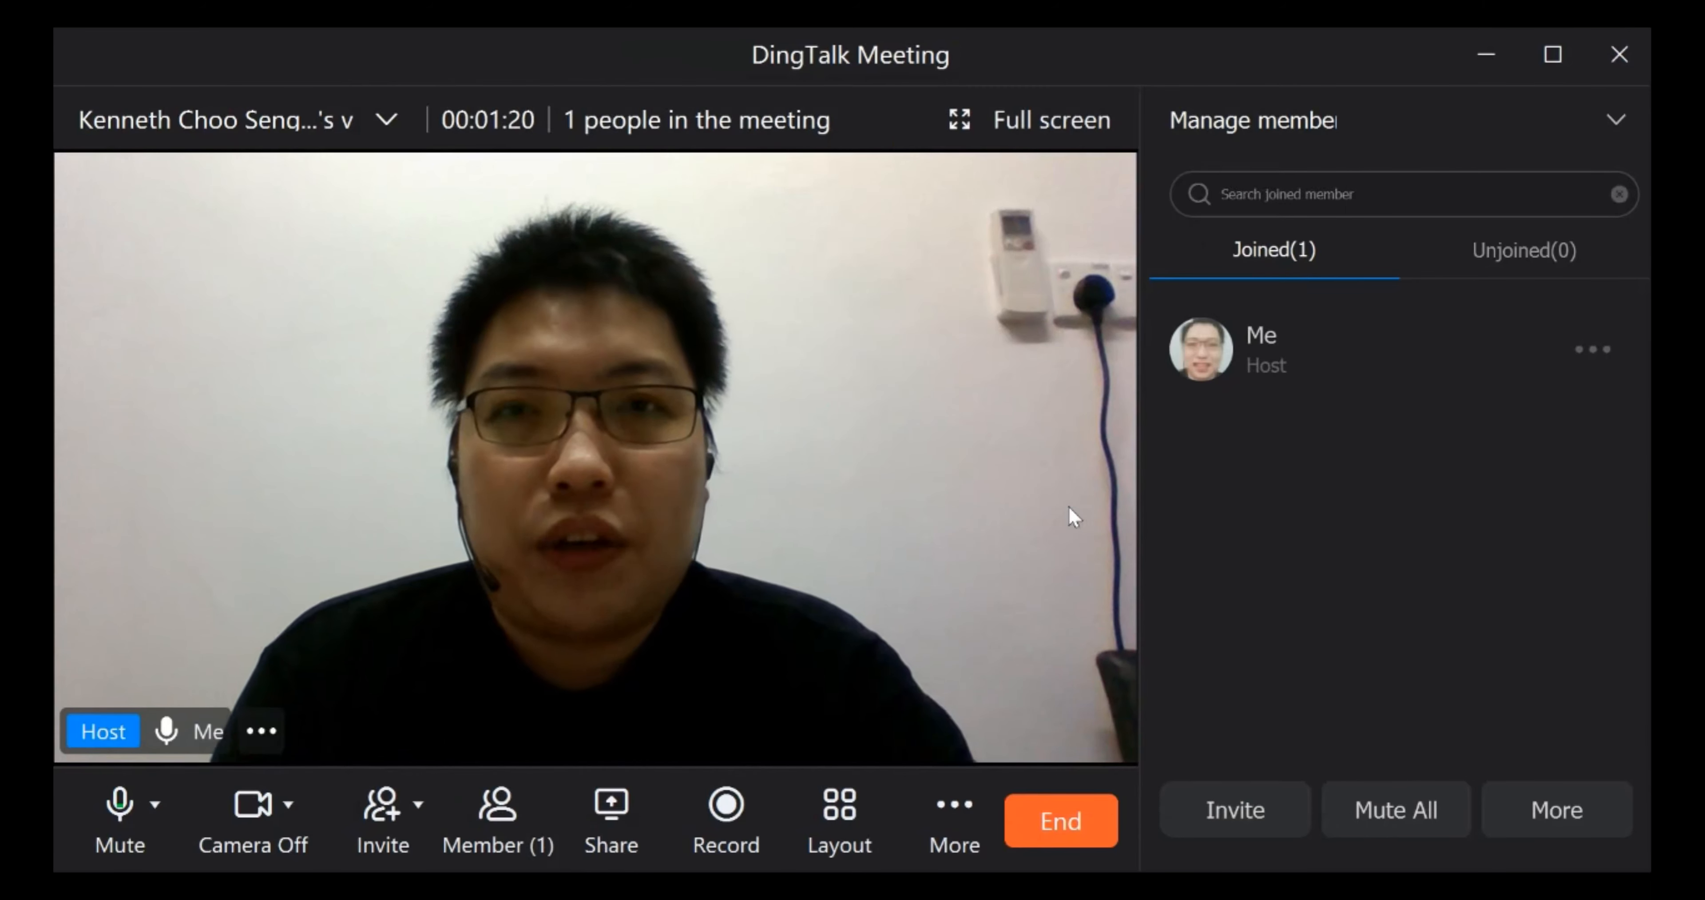
{"action": "mouse_move", "coordinate": [457, 251]}
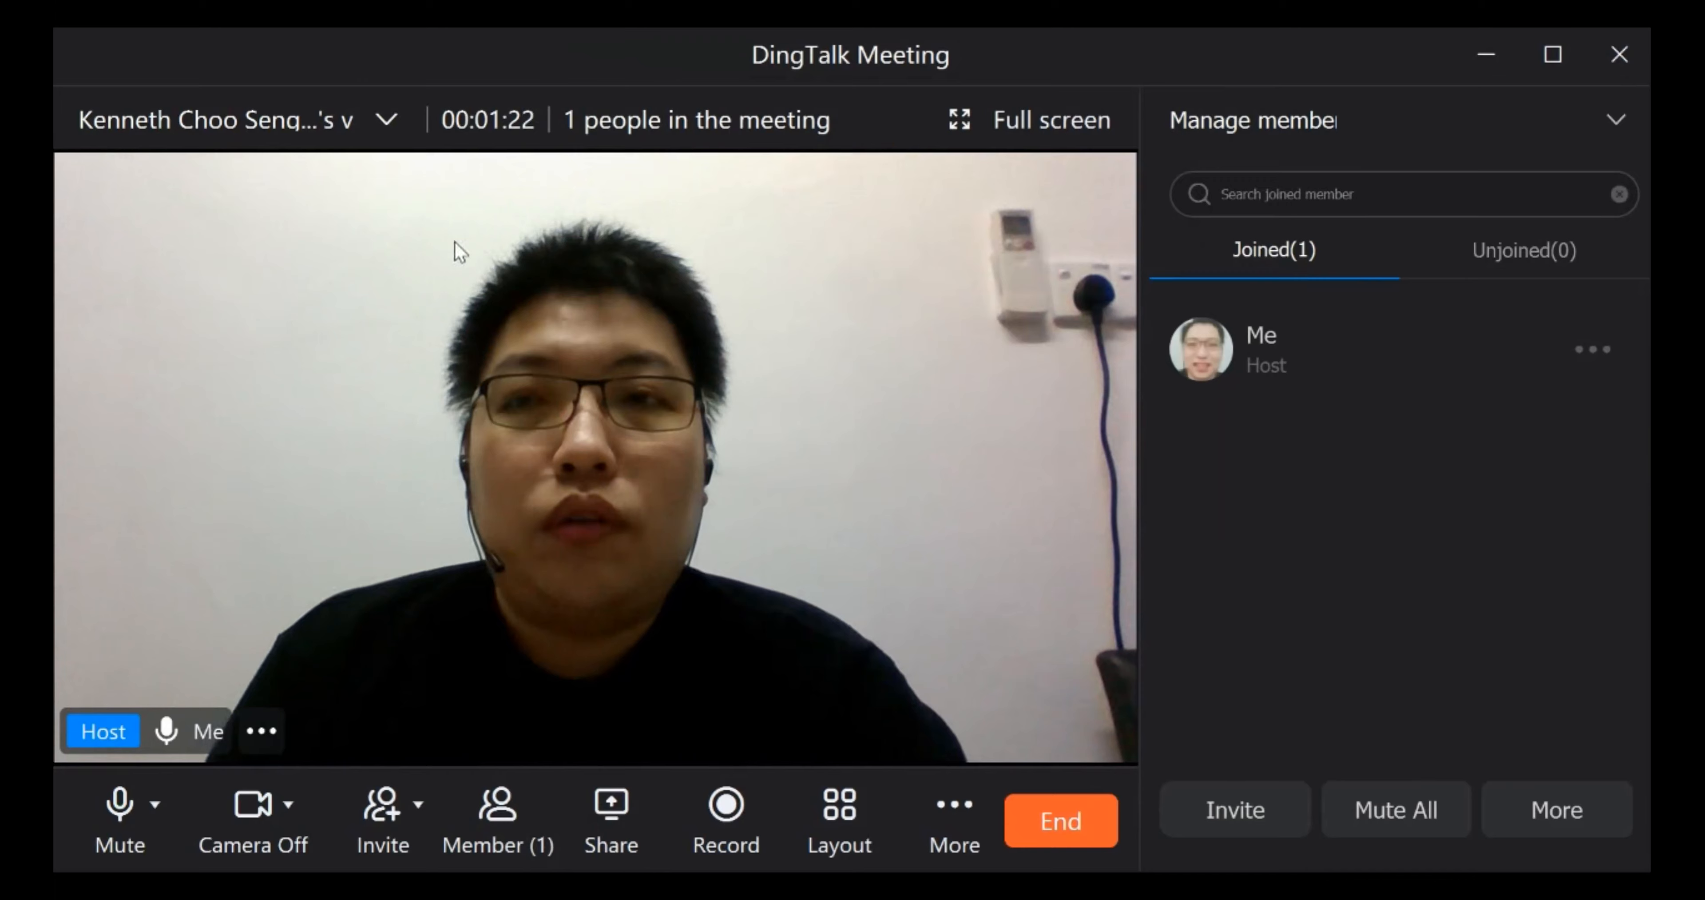
{"action": "mouse_move", "coordinate": [848, 658]}
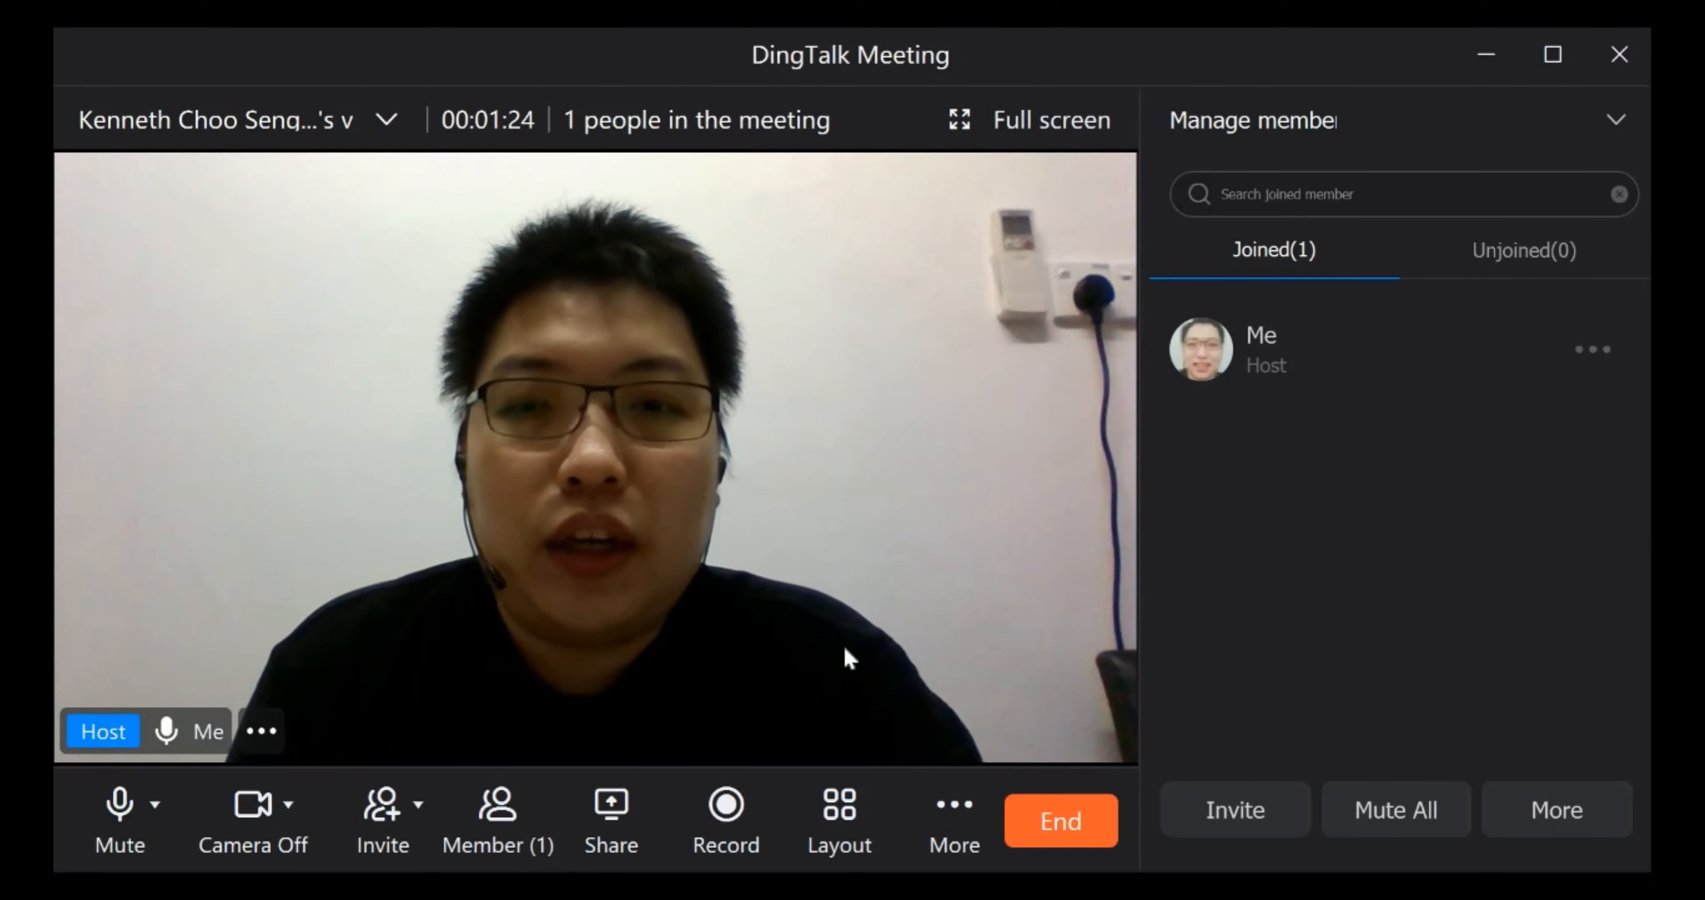